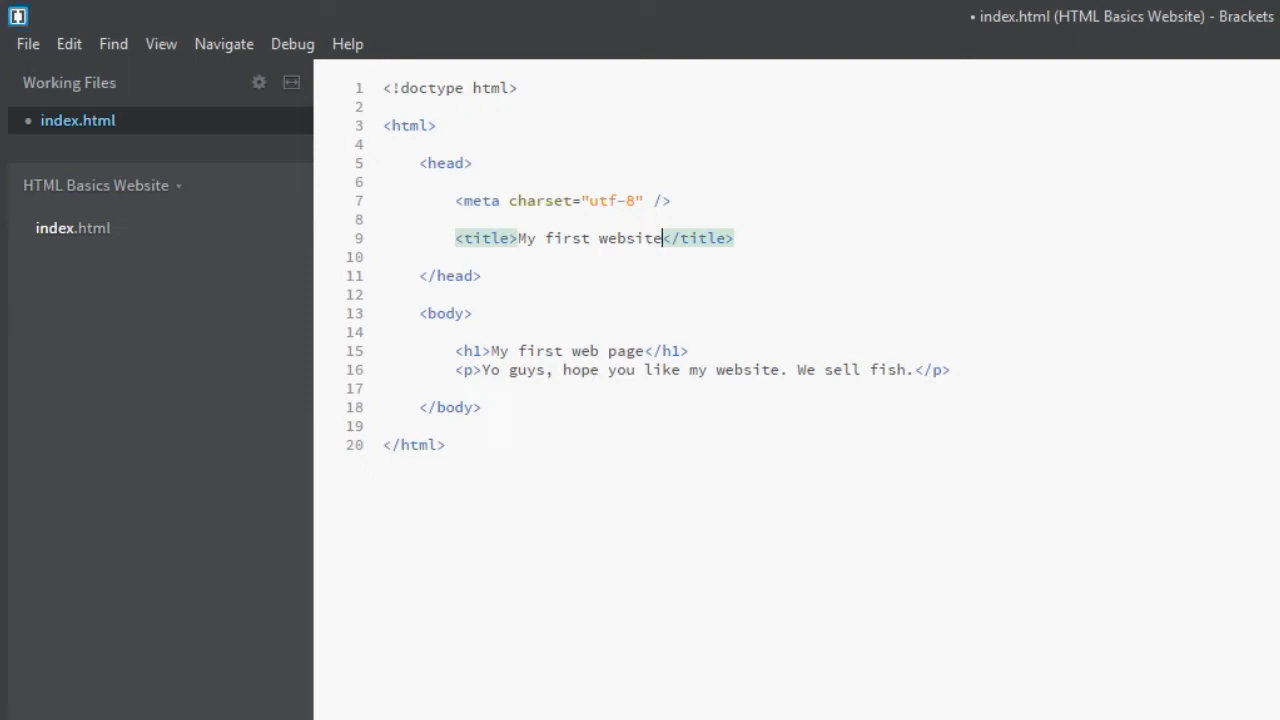
# Replace the title text with "Mr Green's Smelly Fish Emporium"
pyautogui.doubleClick(628, 238)
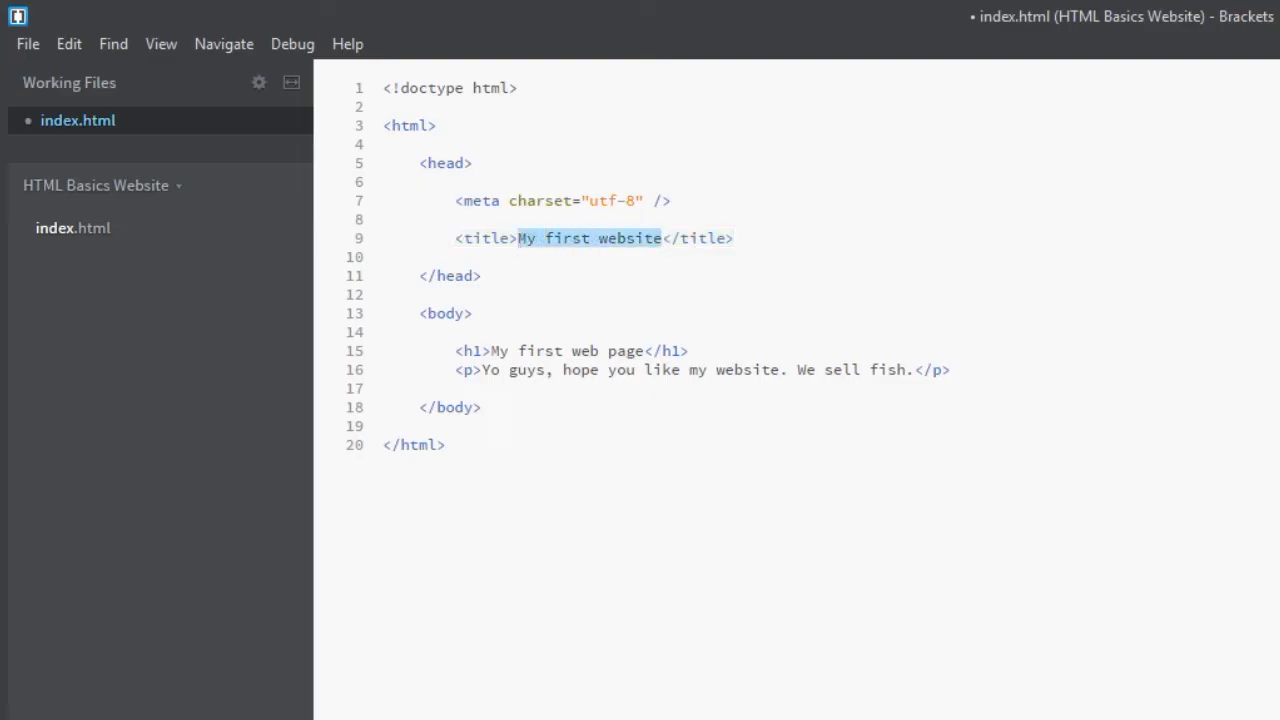
pyautogui.write("Mr Green's Fish")
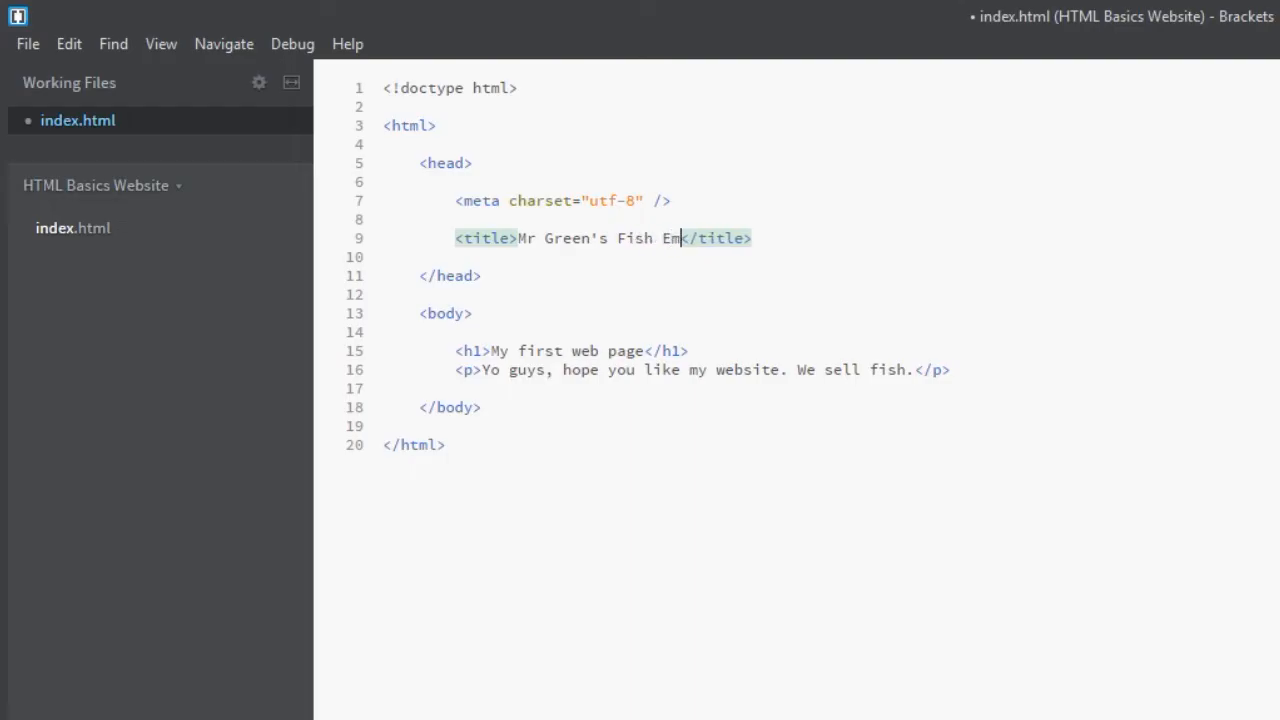
pyautogui.write('porium')
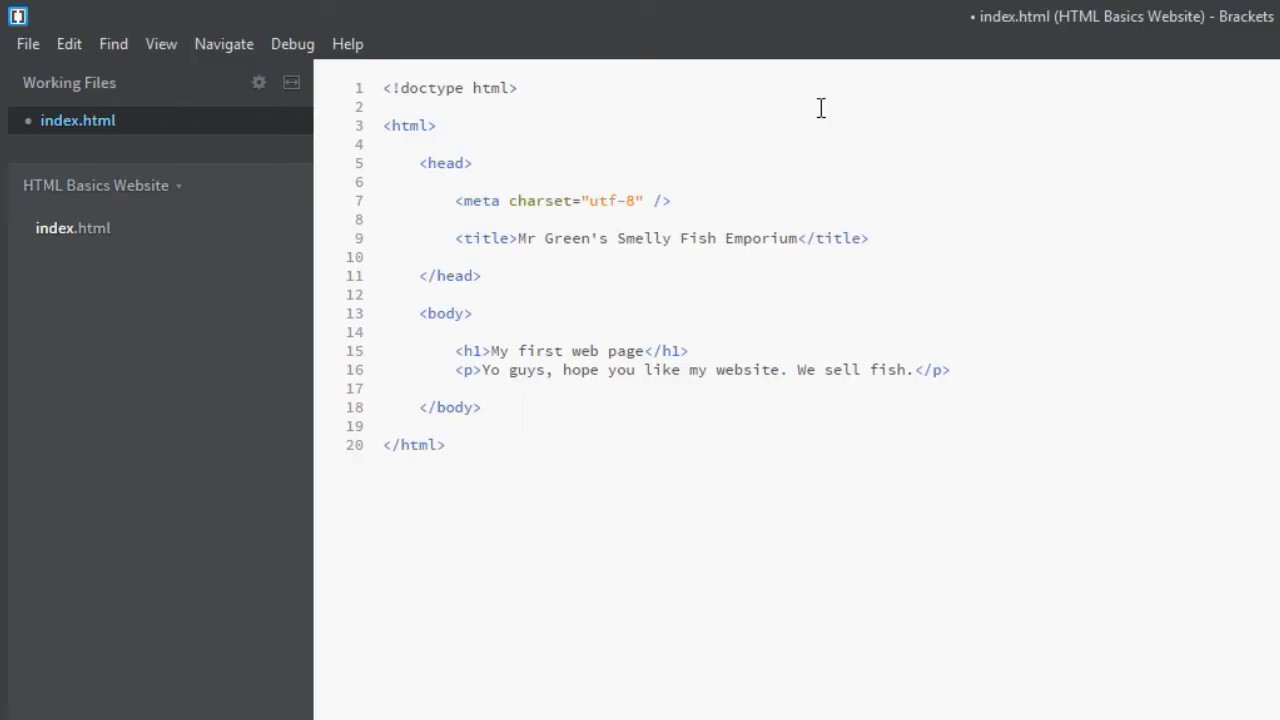
pyautogui.moveTo(904, 264)
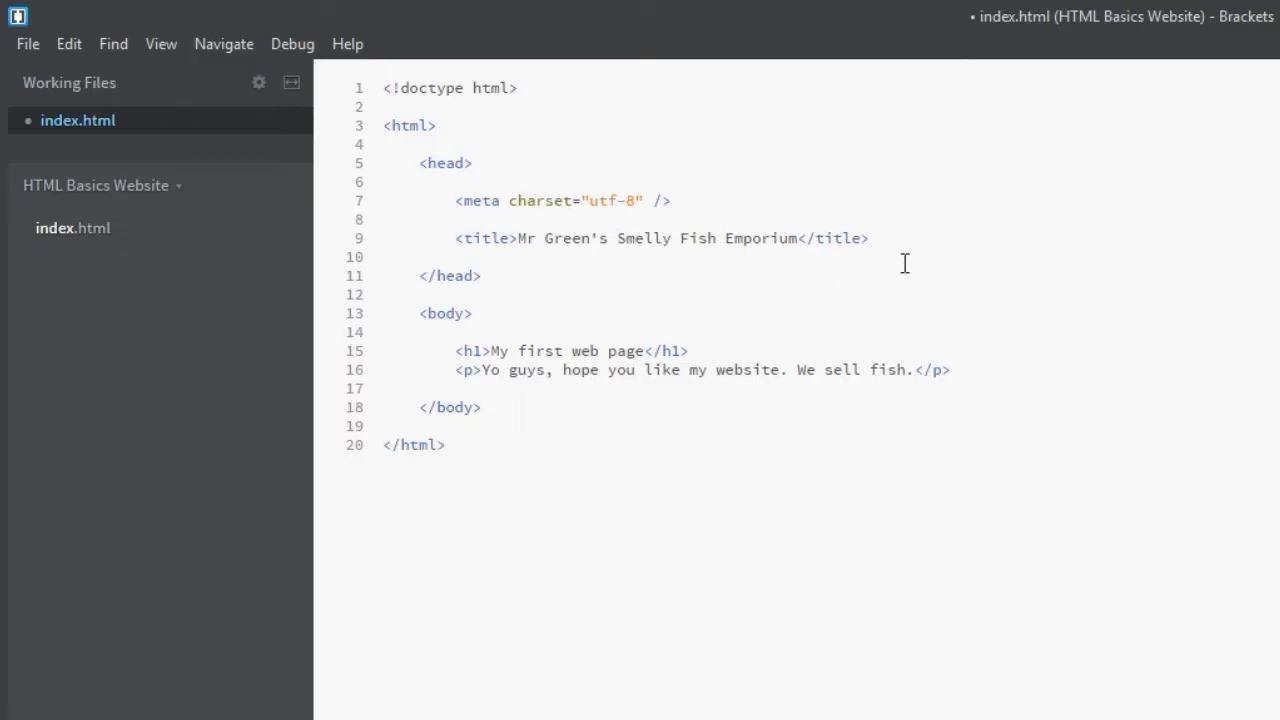
pyautogui.click(456, 220)
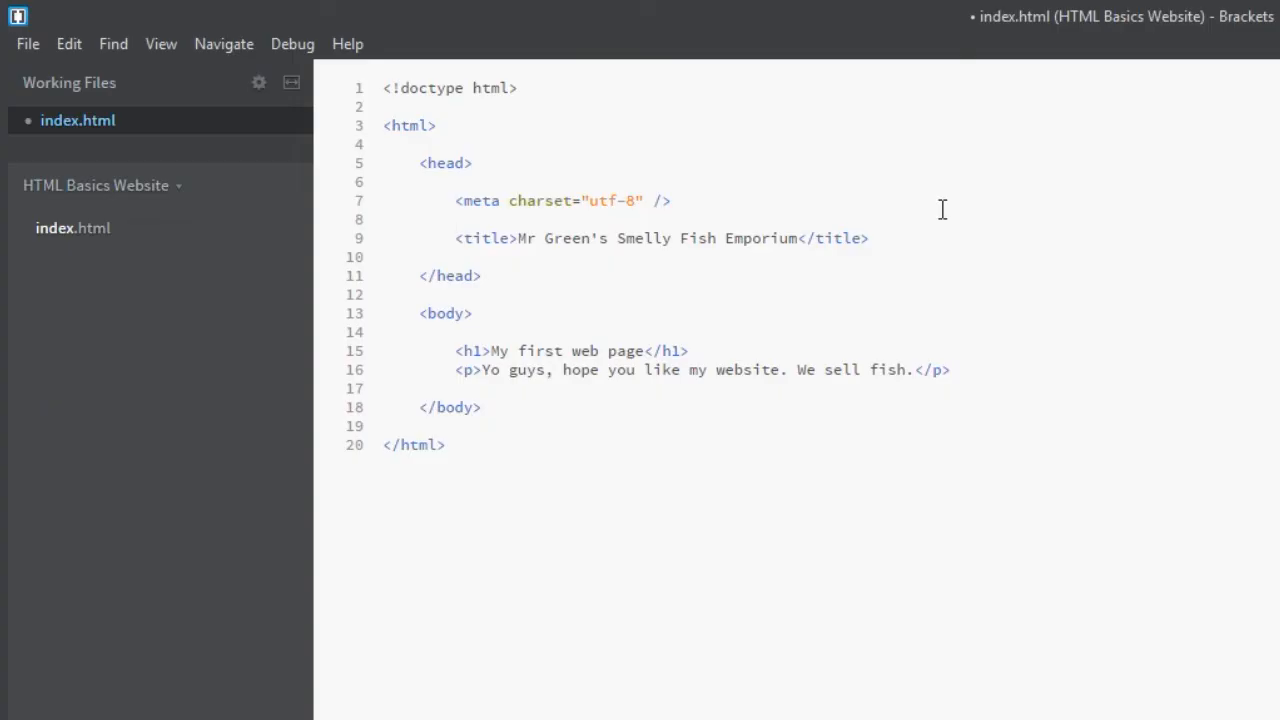
pyautogui.click(456, 218)
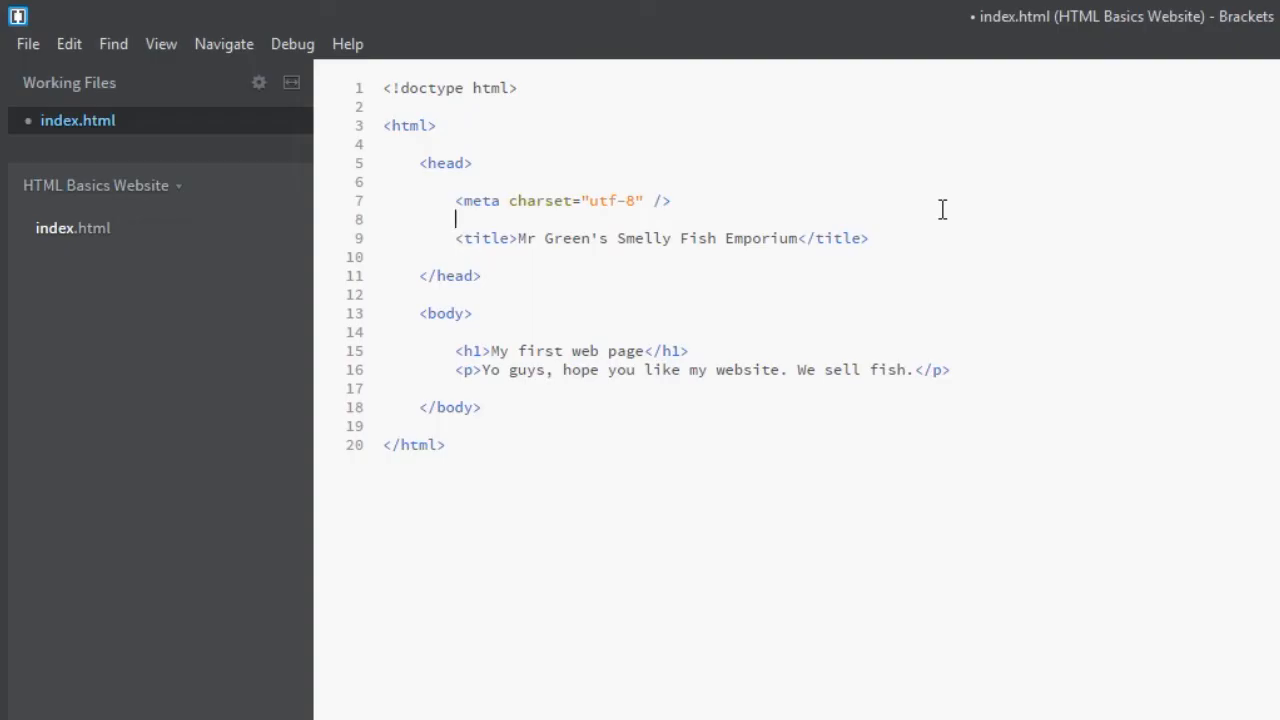
# Start a meta tag with name="keywords" and an opening content attribute
pyautogui.write('<')
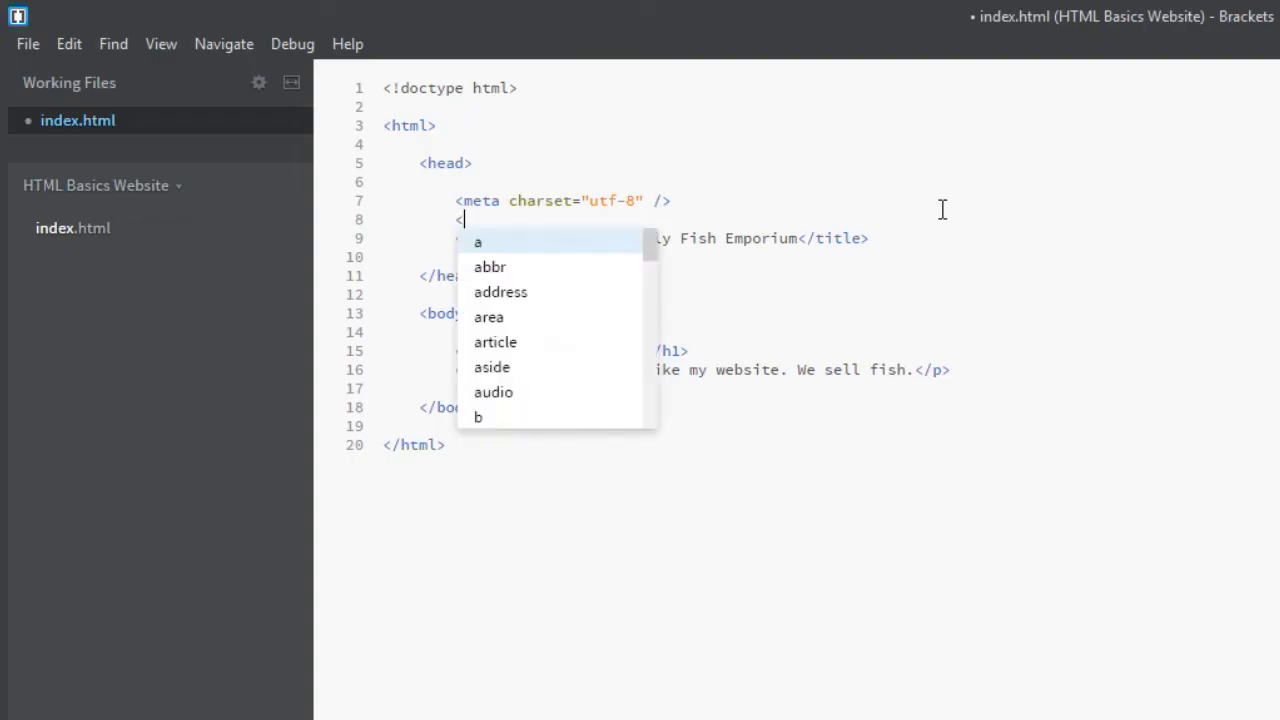
pyautogui.write('meta n')
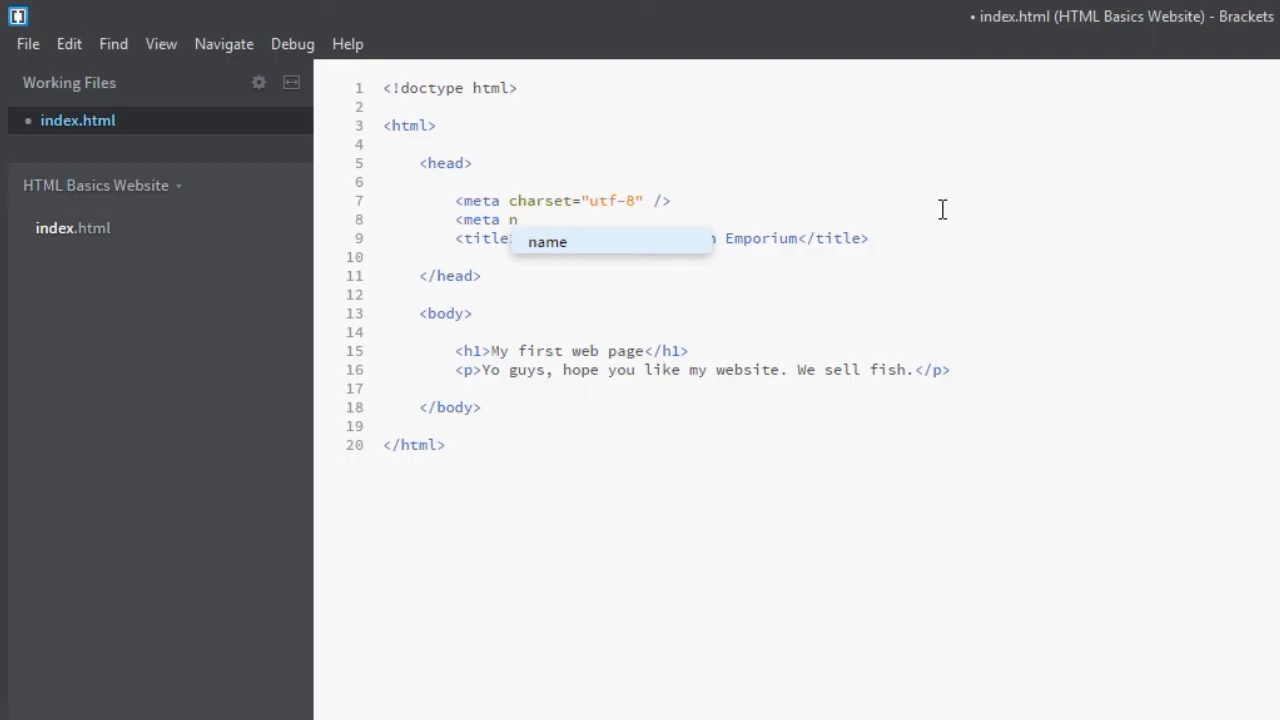
pyautogui.write('ame="')
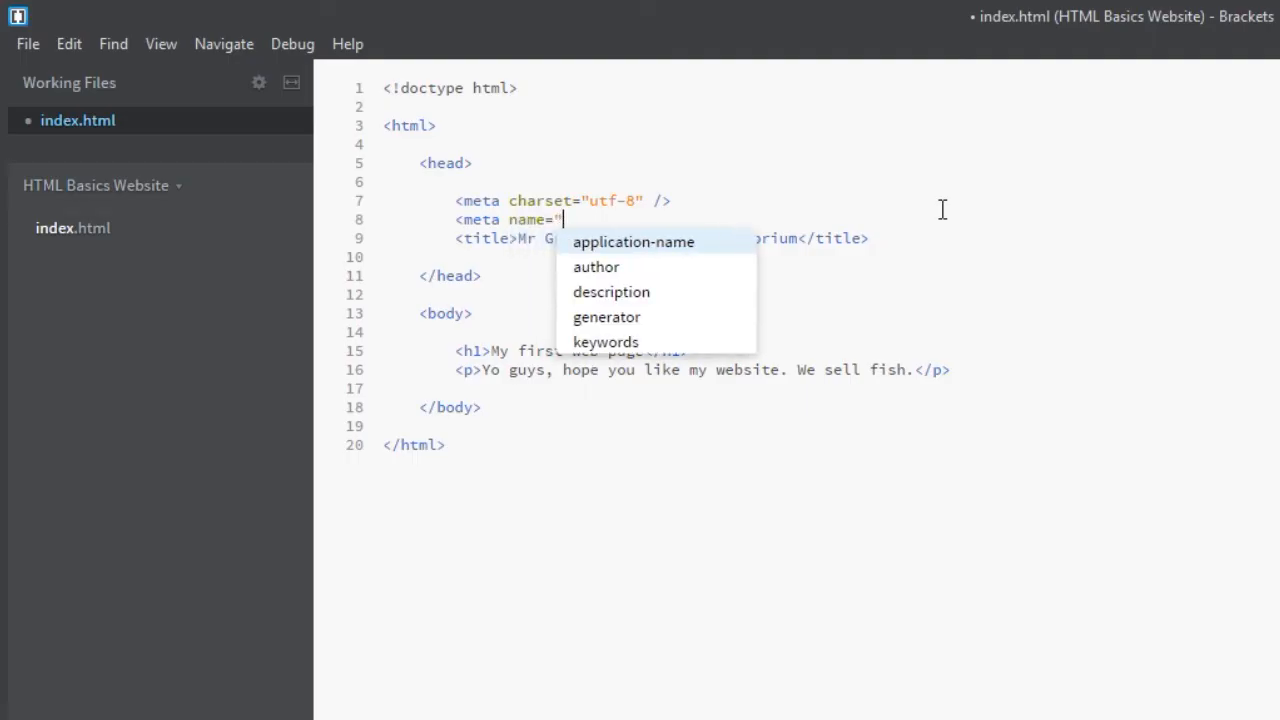
pyautogui.press('Escape')
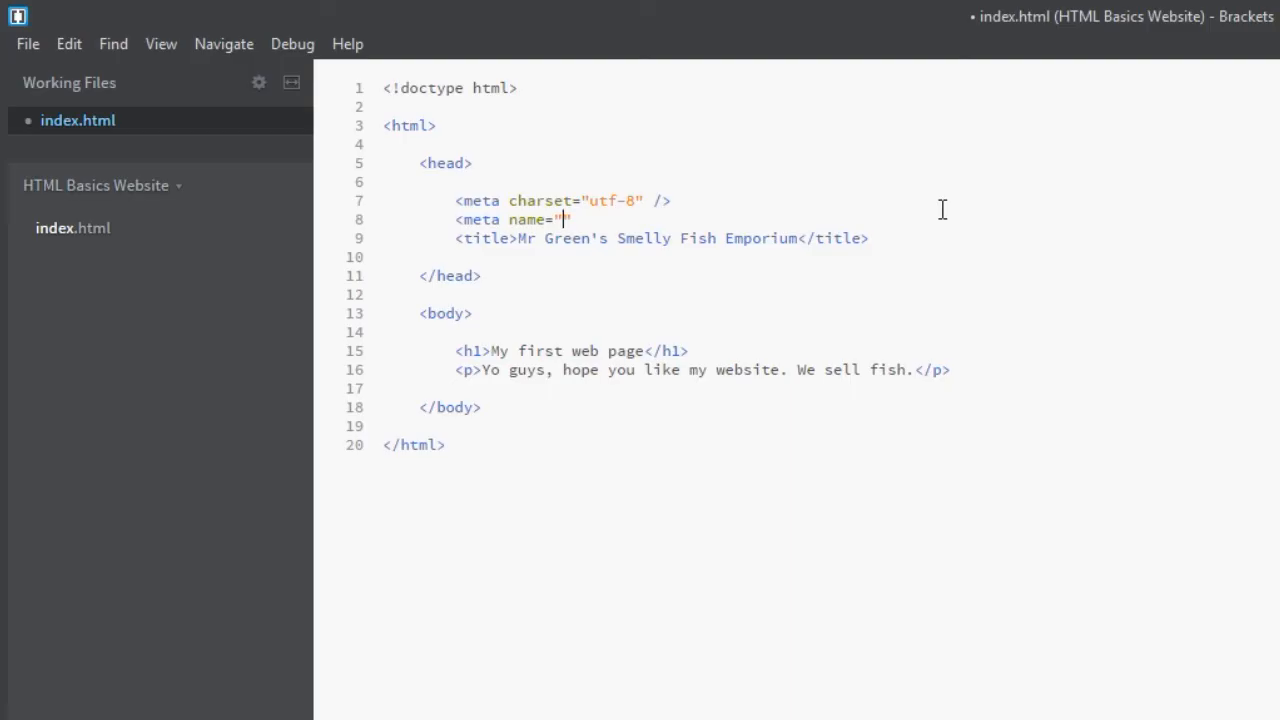
pyautogui.write('key')
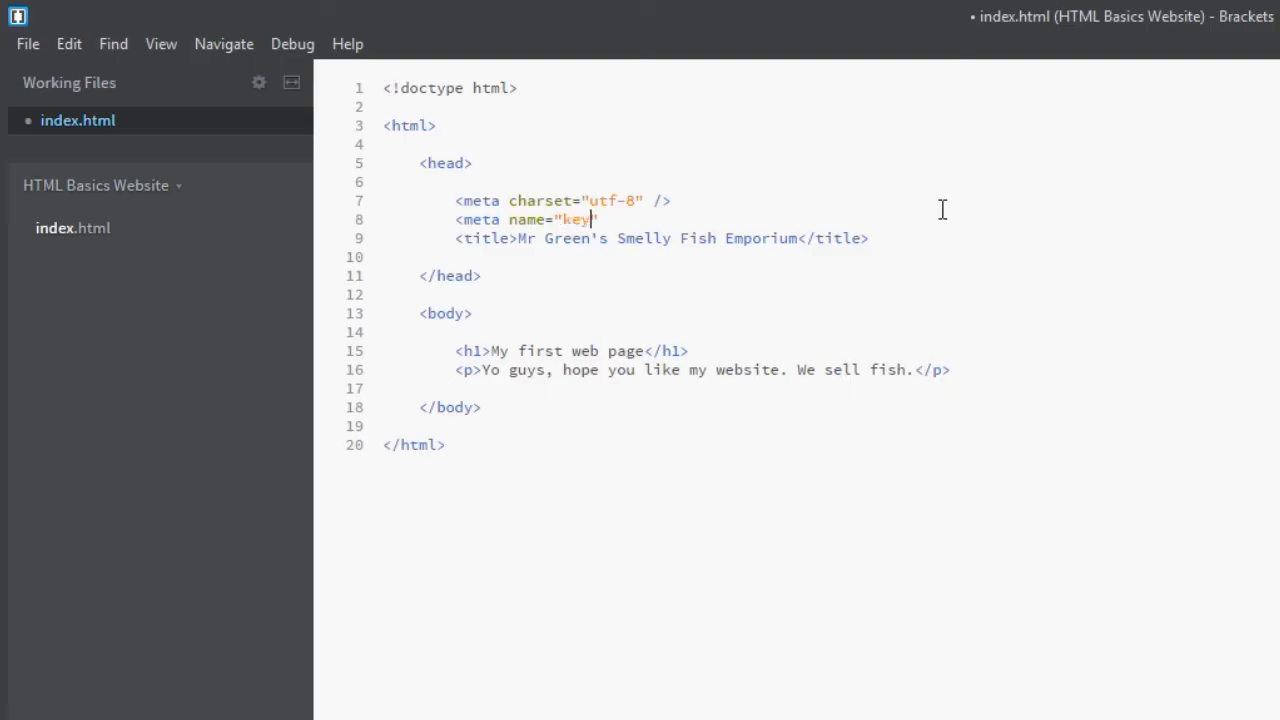
pyautogui.write('words"')
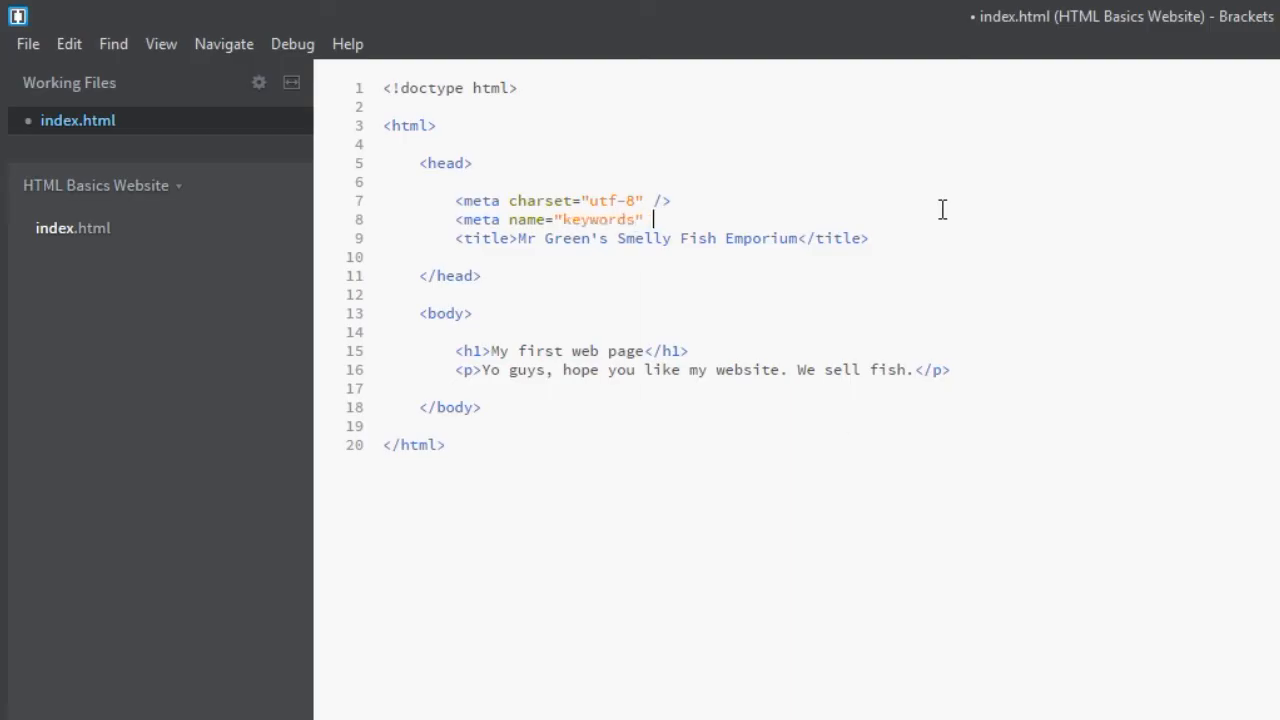
pyautogui.write('content=')
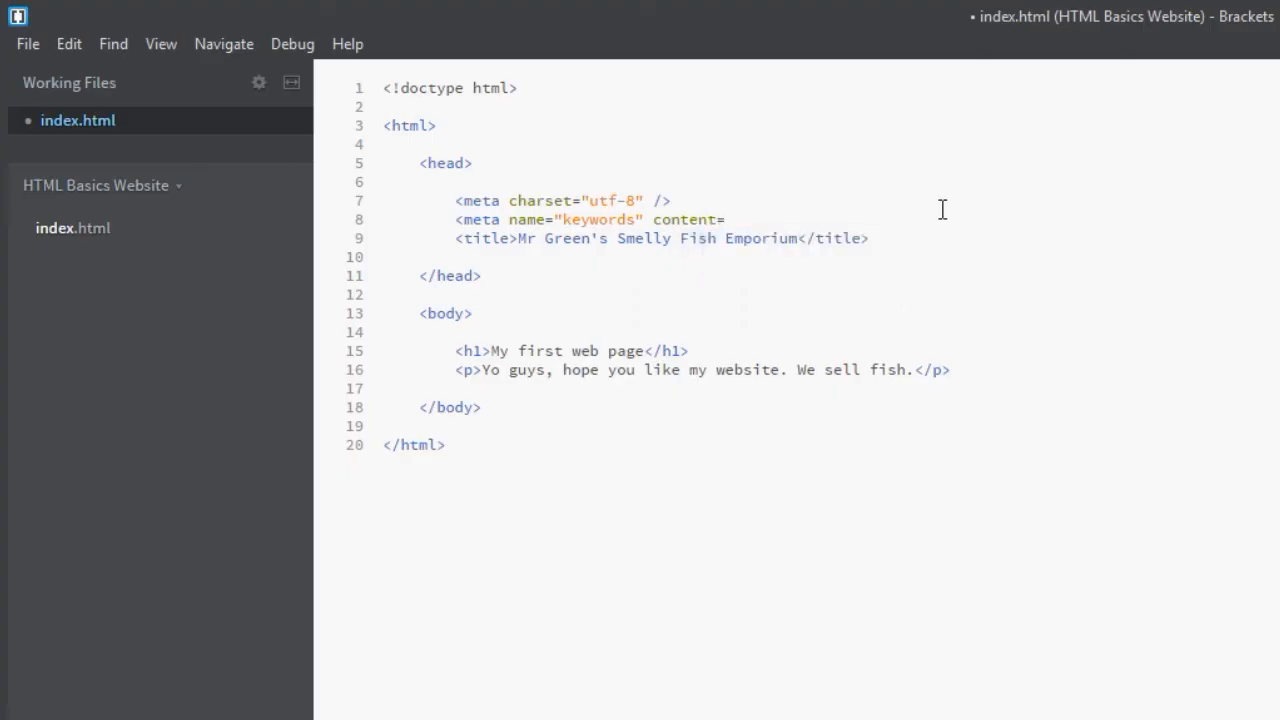
pyautogui.write('""')
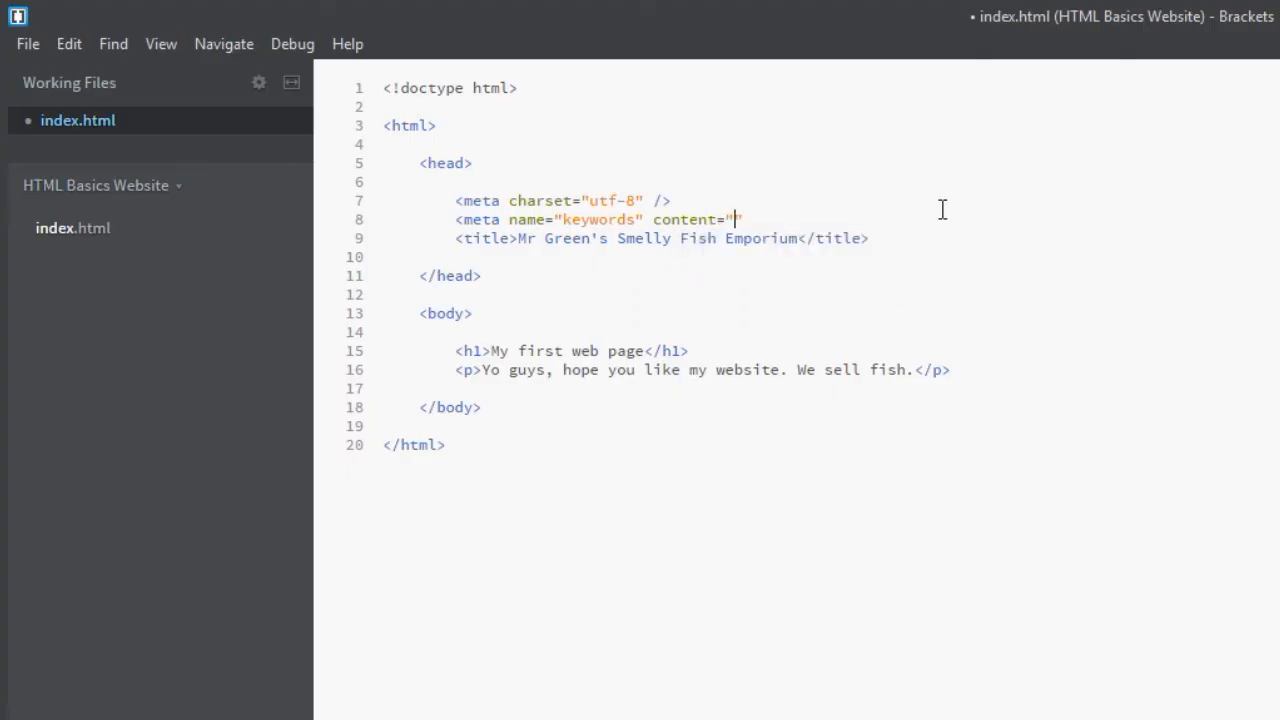
# Fill the keywords content with fish, smelly, trout, salmon, shark and begin the next meta tag
pyautogui.write('fish,')
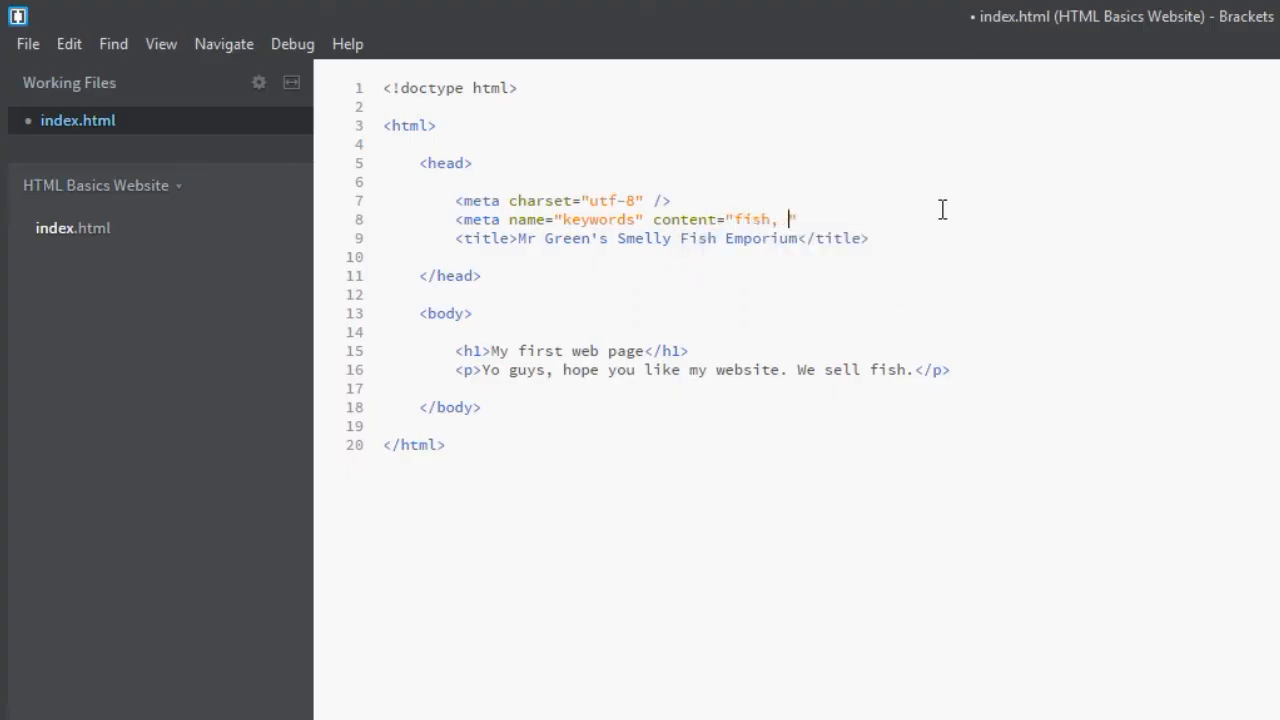
pyautogui.write('smelly')
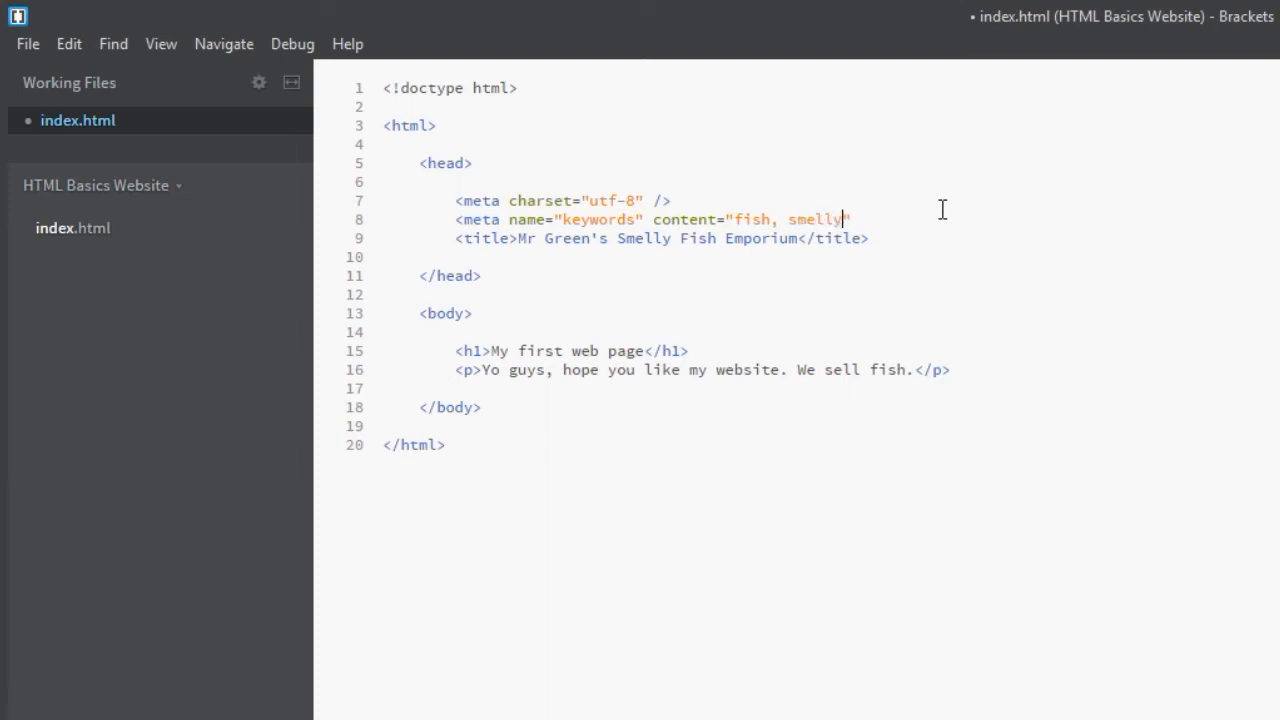
pyautogui.write(', "')
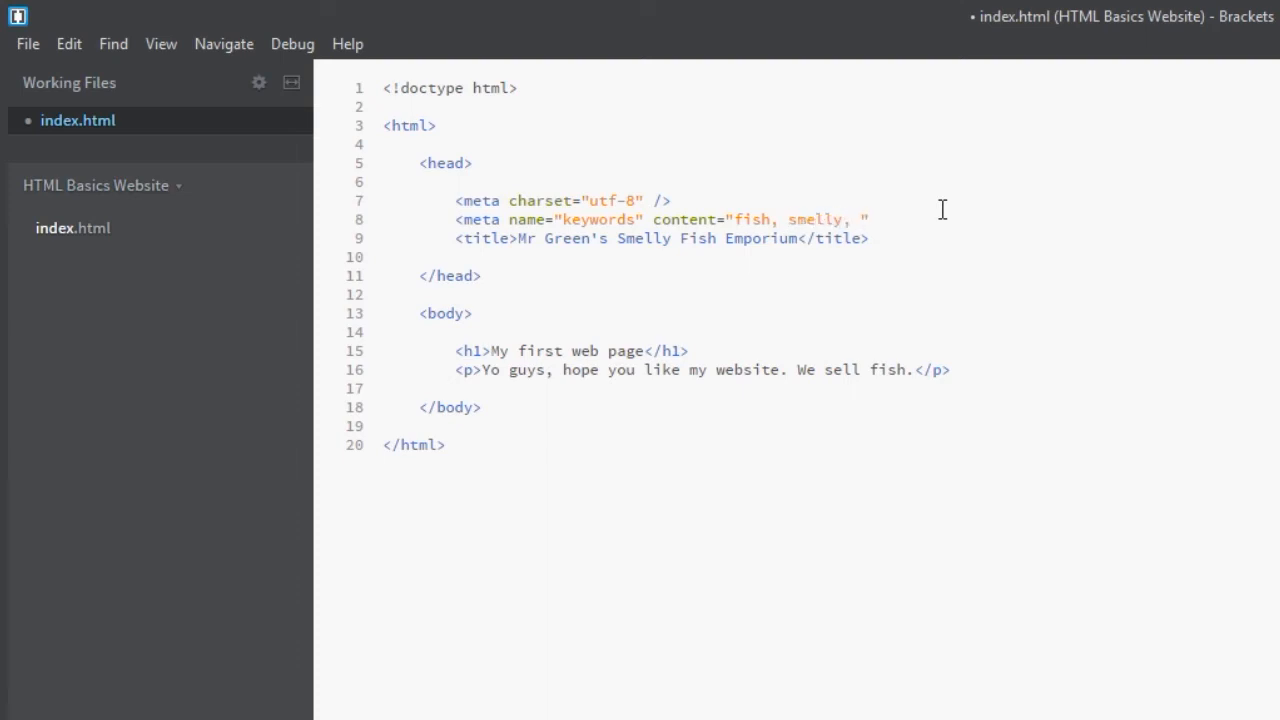
pyautogui.write('trout, salmon, sh')
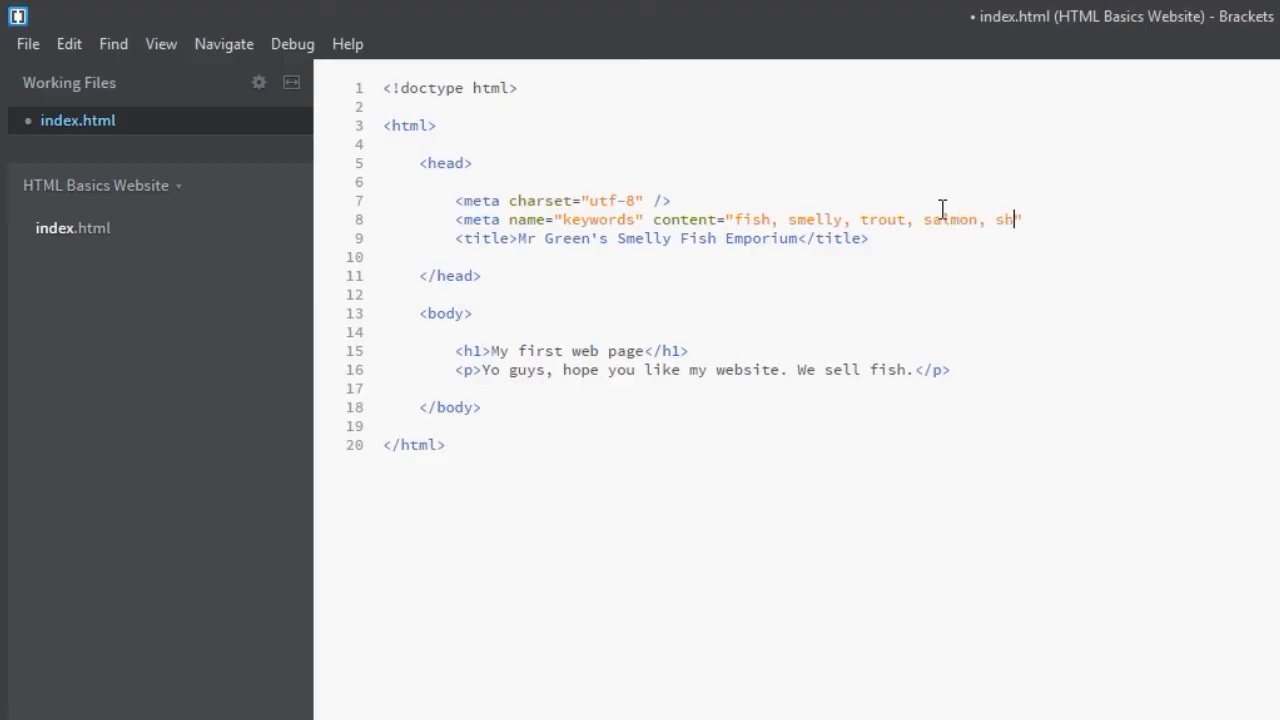
pyautogui.write('ark"')
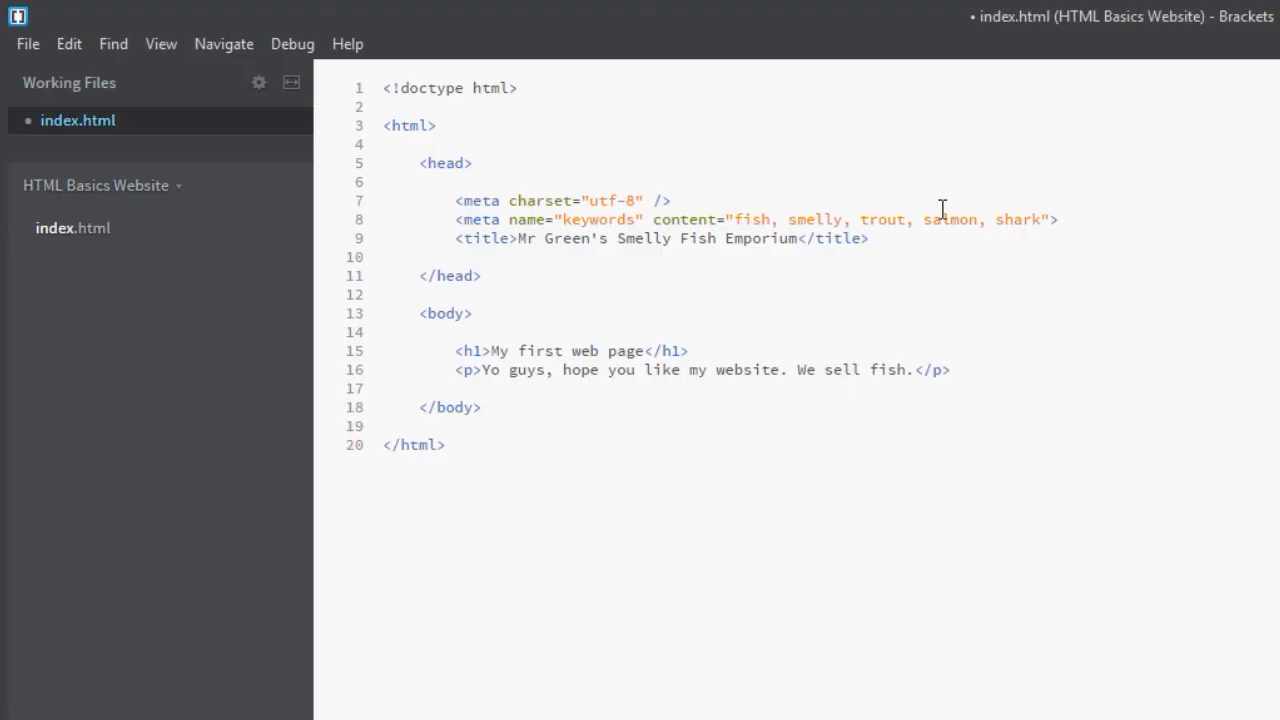
pyautogui.write('<meta name="')
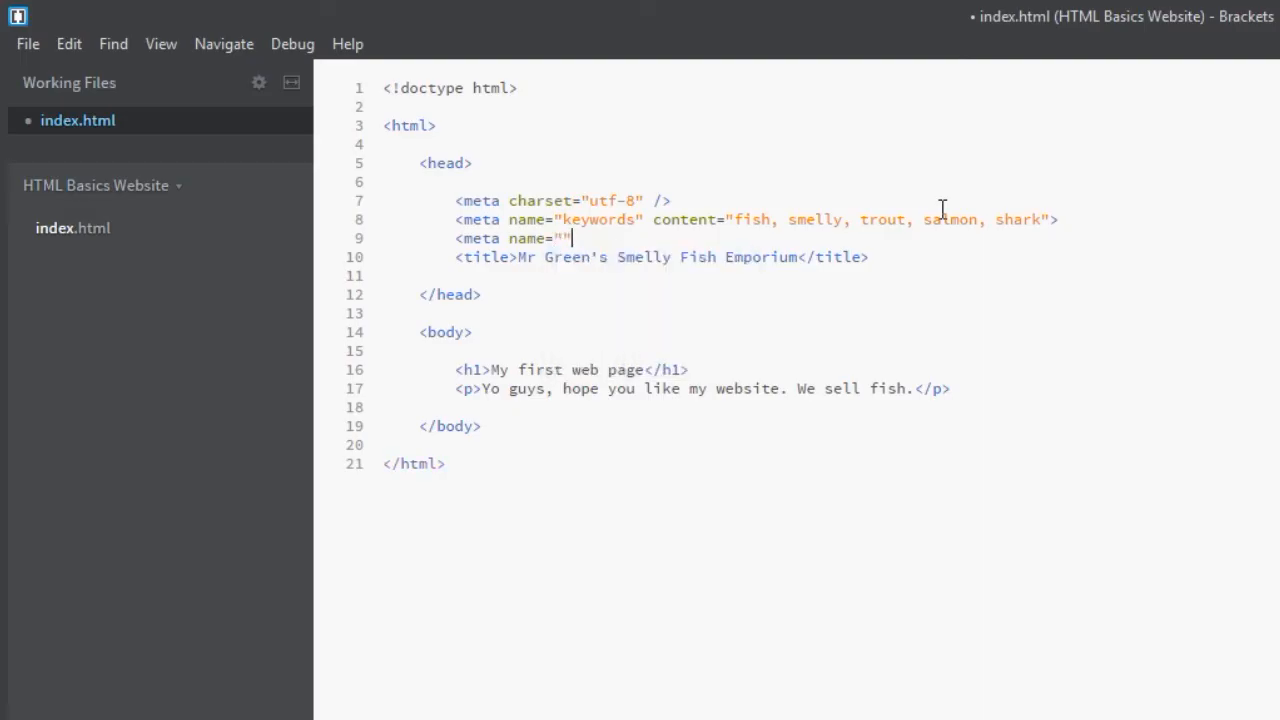
# Write a description meta tag with content "We sell the smelliest fish online, guranteed!"
pyautogui.write('descript')
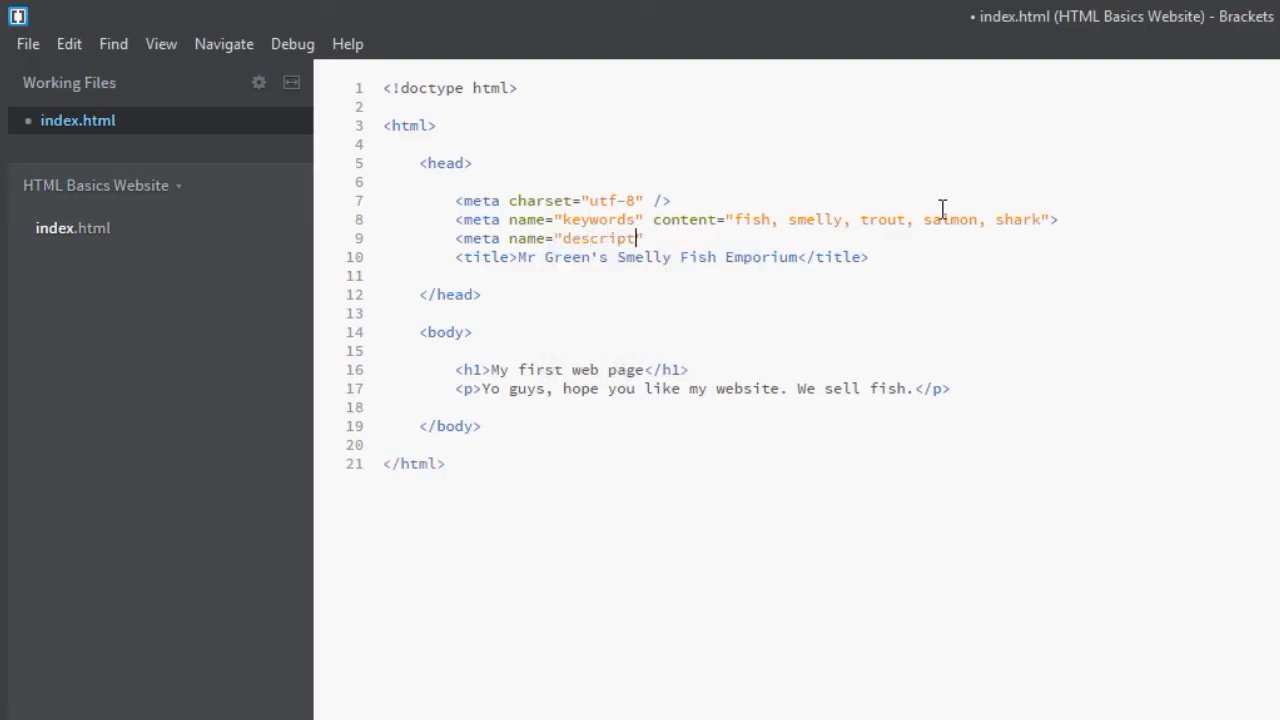
pyautogui.write('ion"')
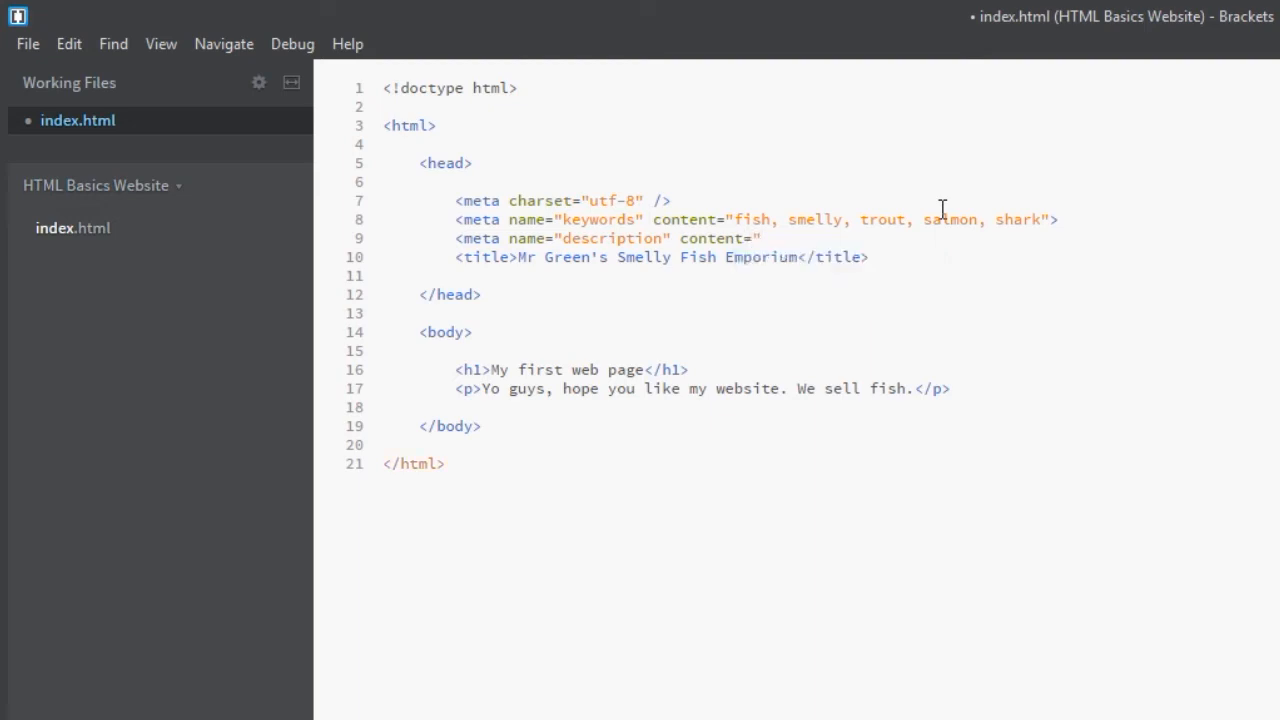
pyautogui.write('"')
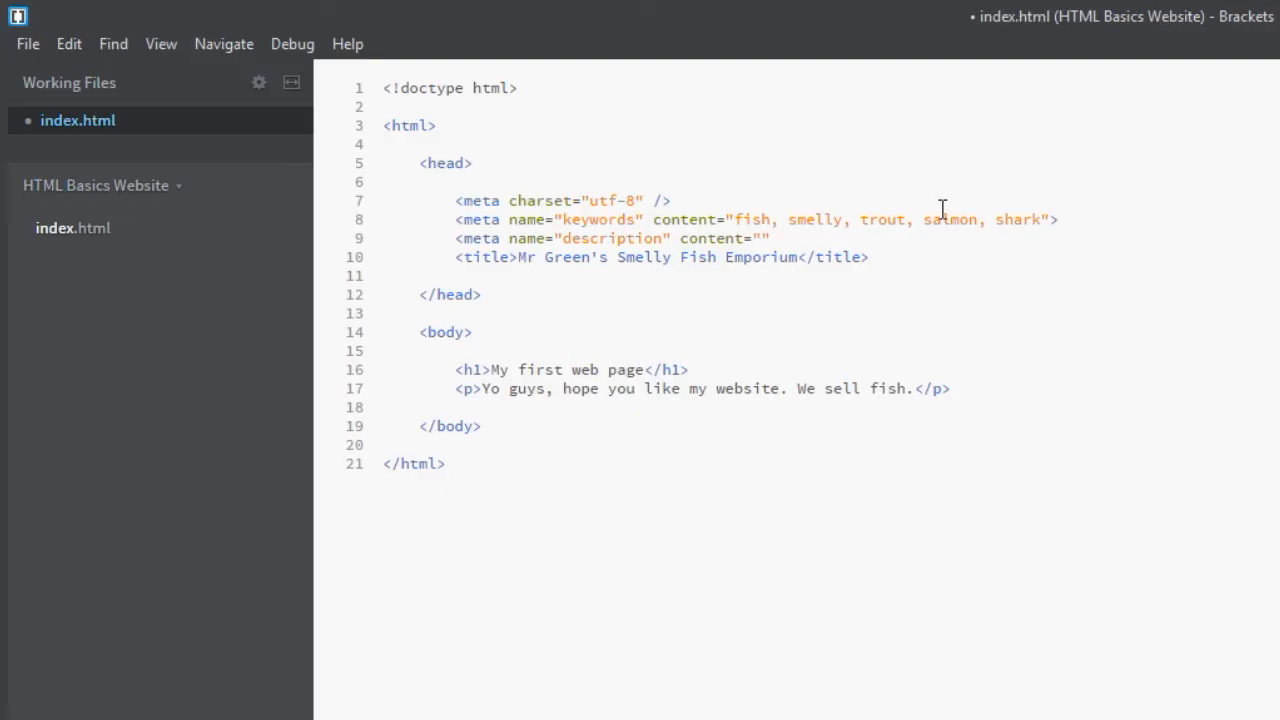
pyautogui.write('We sell the s')
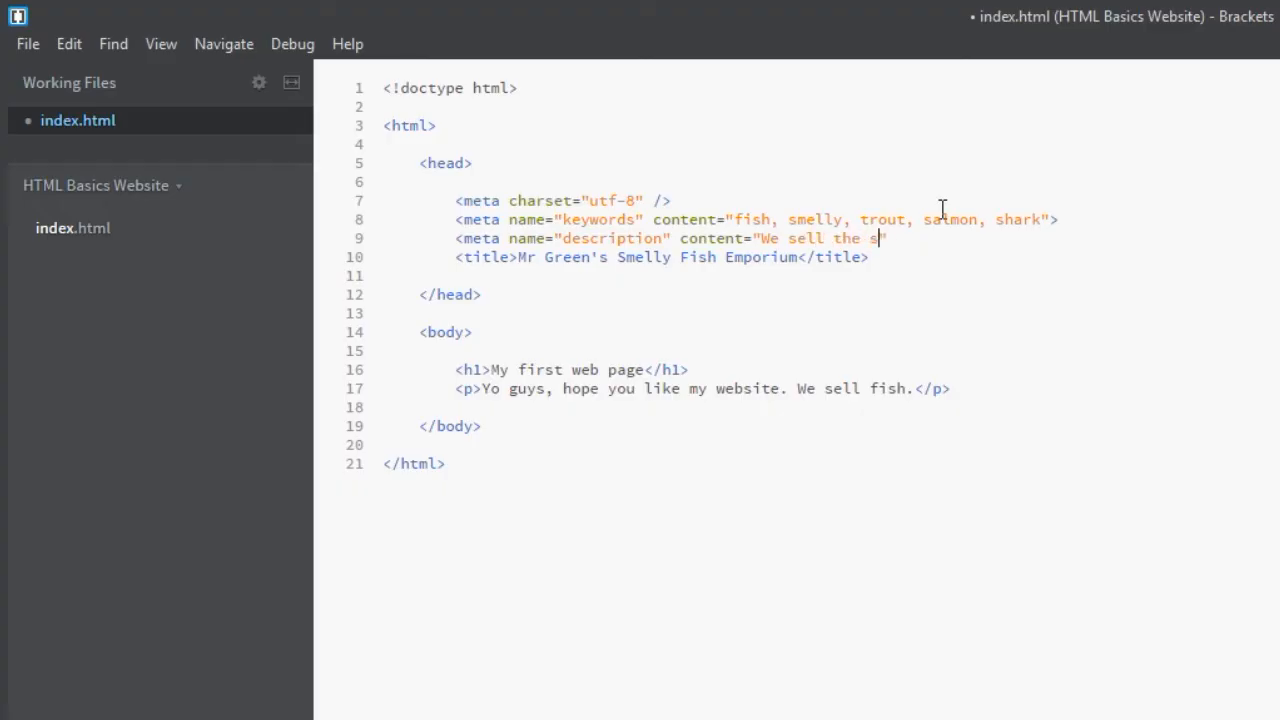
pyautogui.write('melliest fish o')
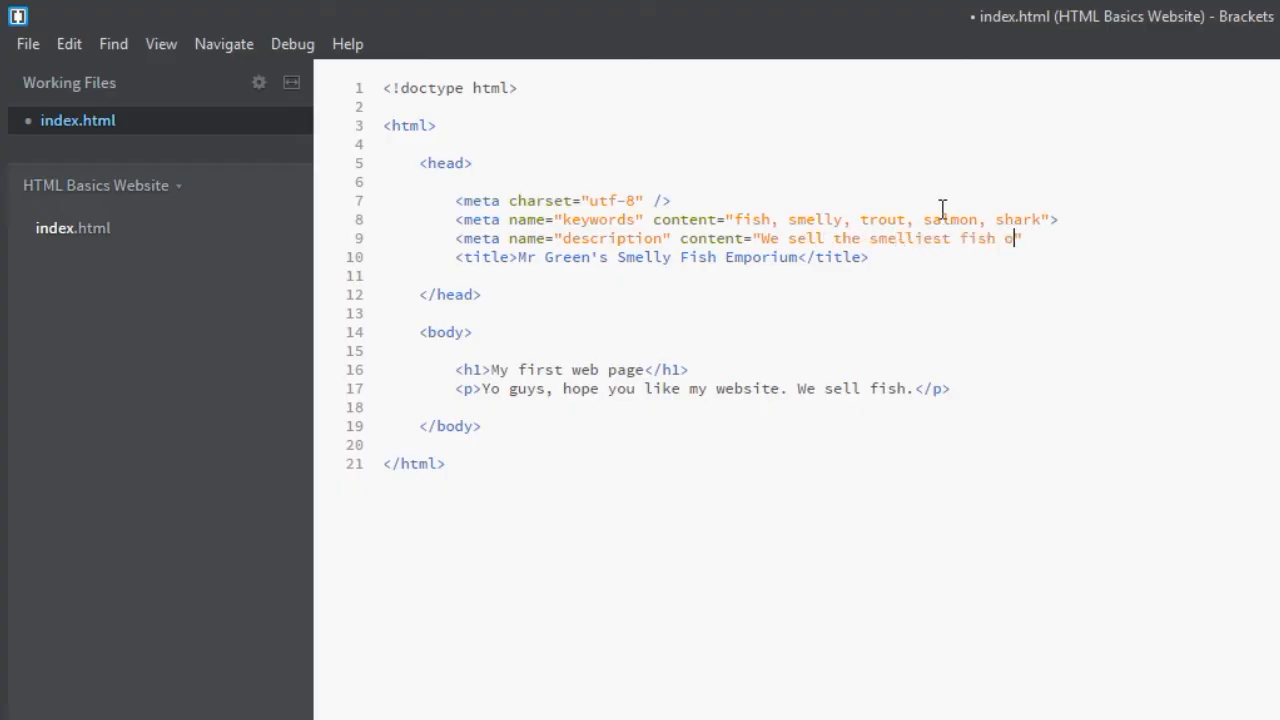
pyautogui.write('nline, gurant')
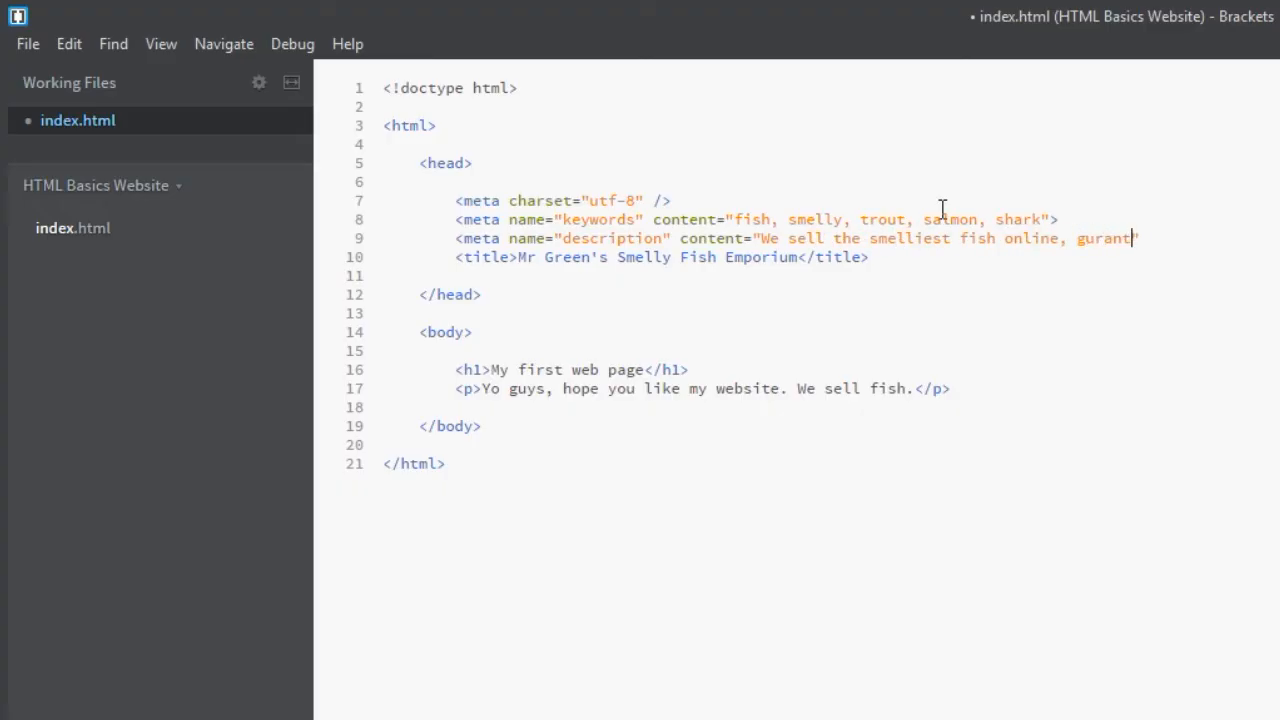
pyautogui.write('eed!')
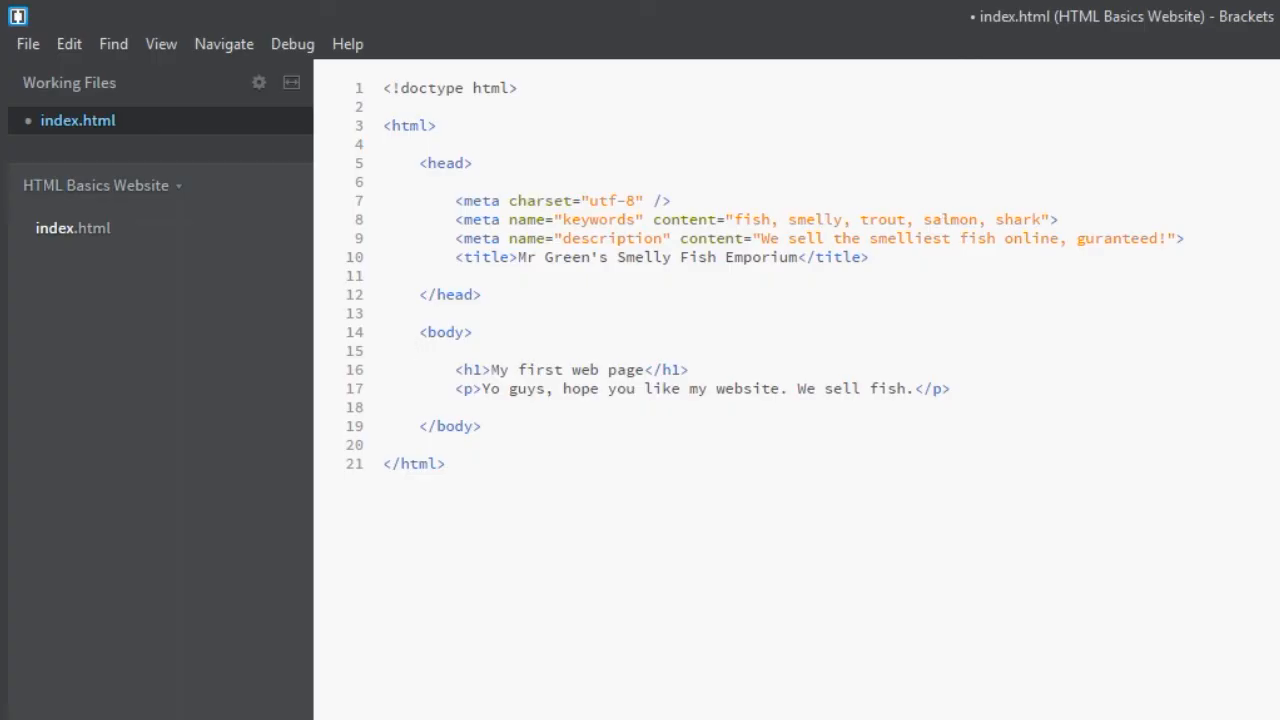
# Start a new tag on a fresh line directly below the title
pyautogui.press('enter')
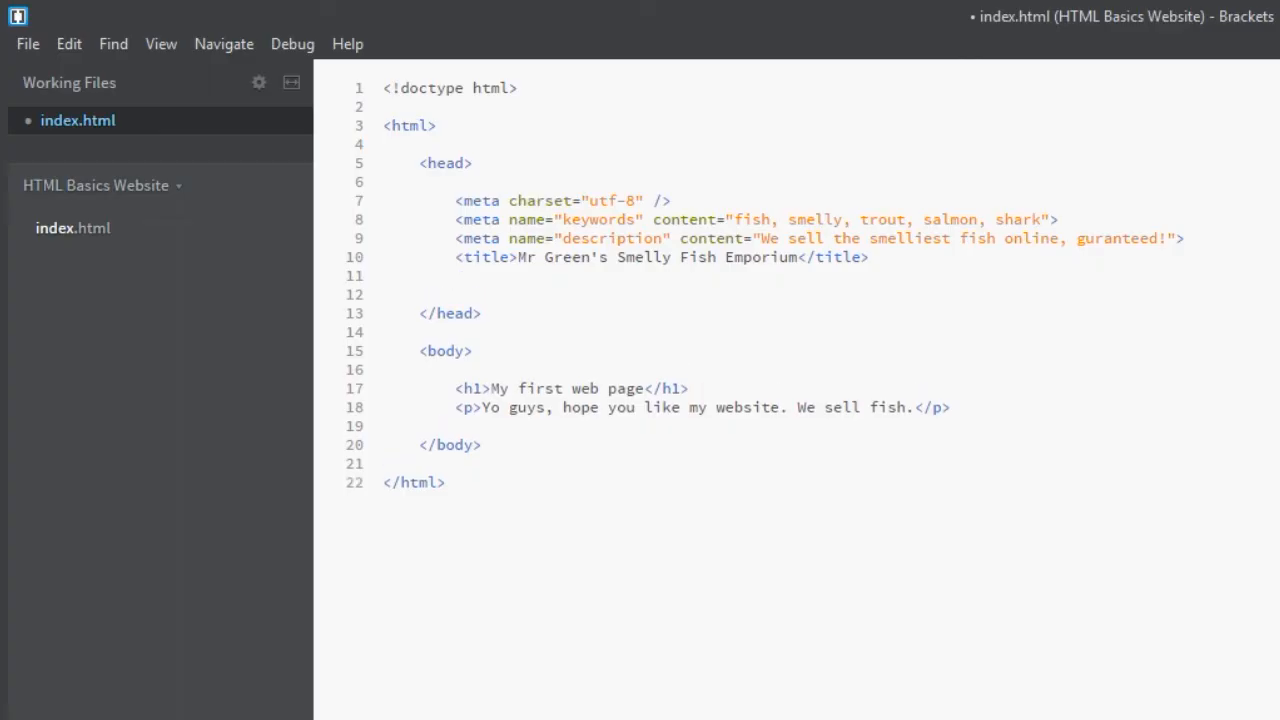
pyautogui.write('<')
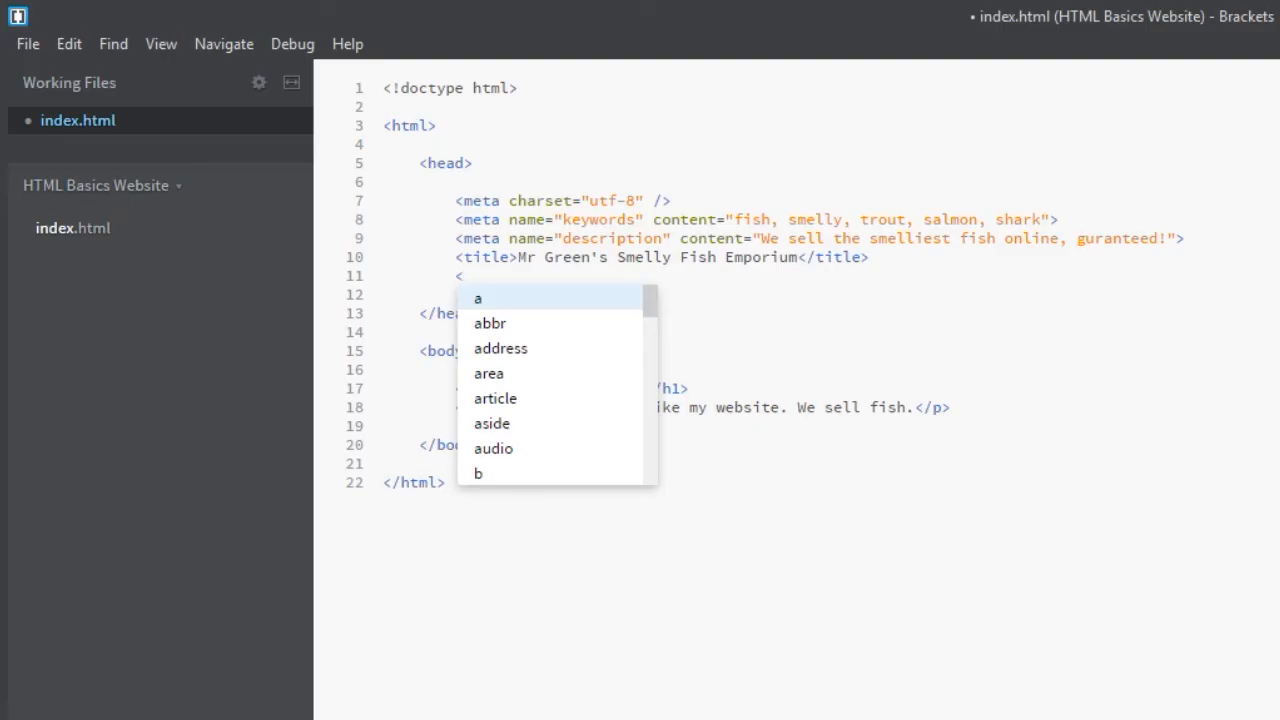
# Write a link tag with rel="stylesheet" and type="text/css", href left empty
pyautogui.write('link')
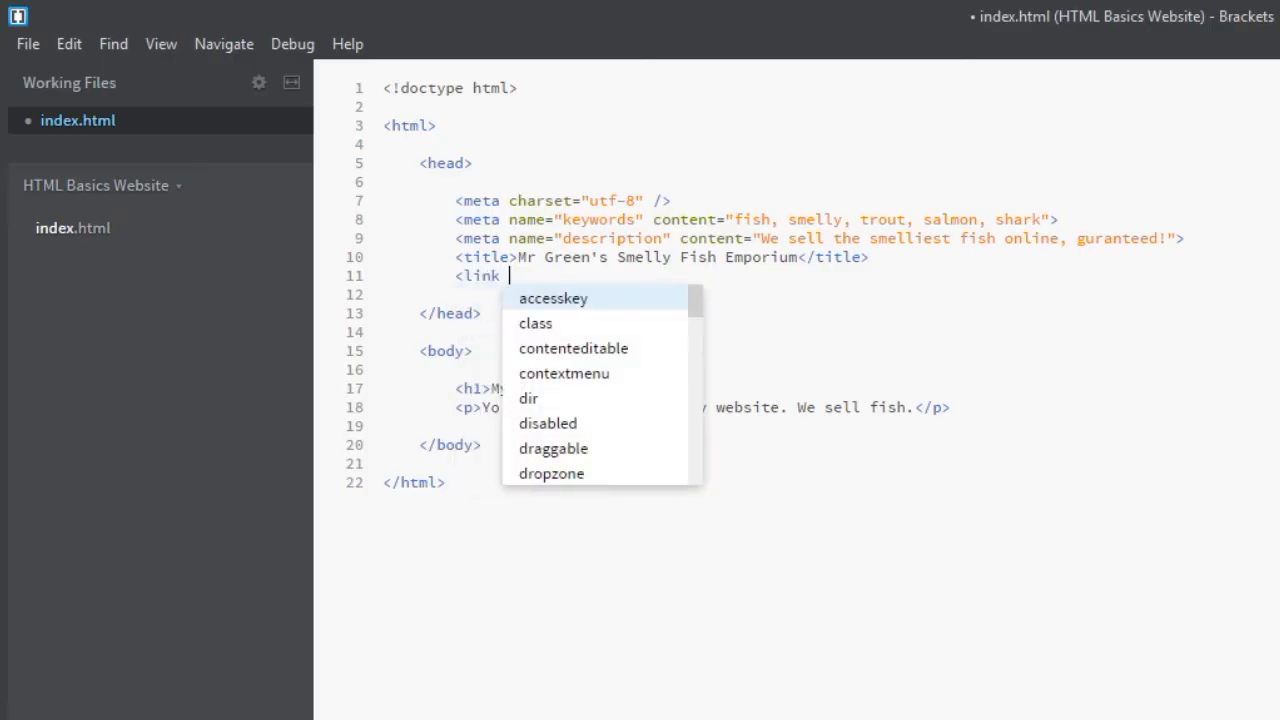
pyautogui.write('rel=')
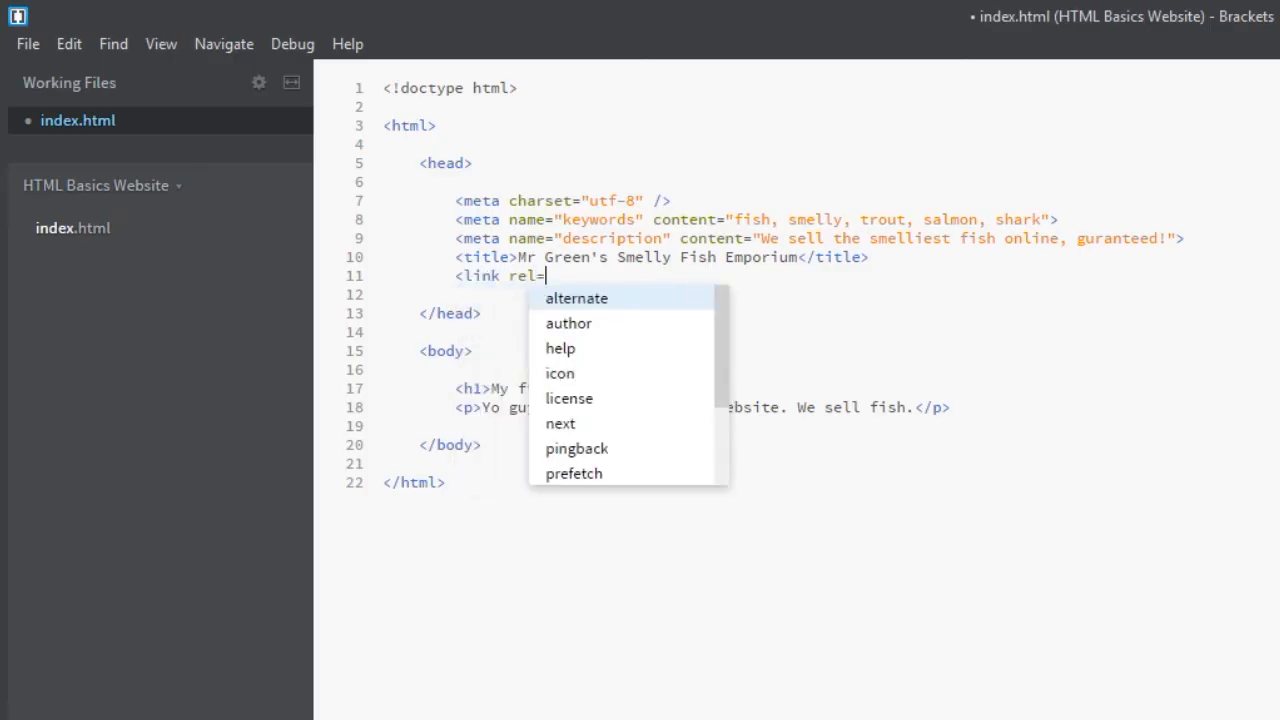
pyautogui.write('"')
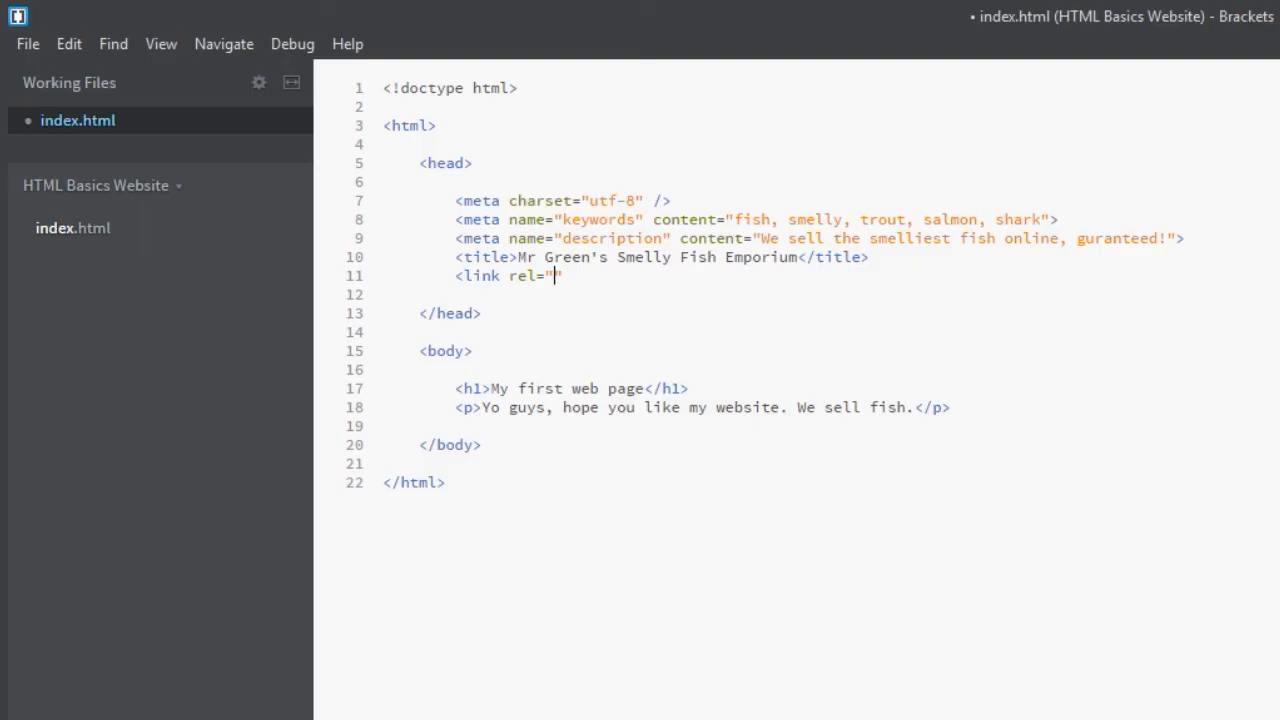
pyautogui.write('style')
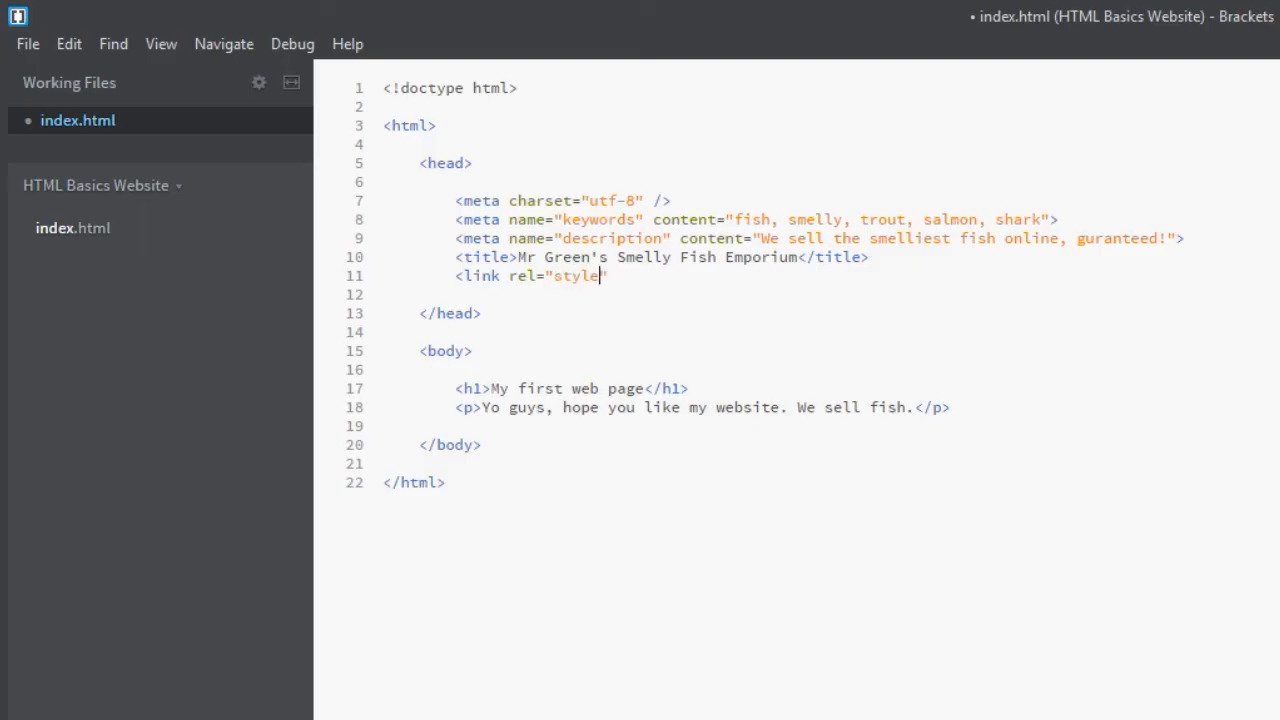
pyautogui.write('sheet')
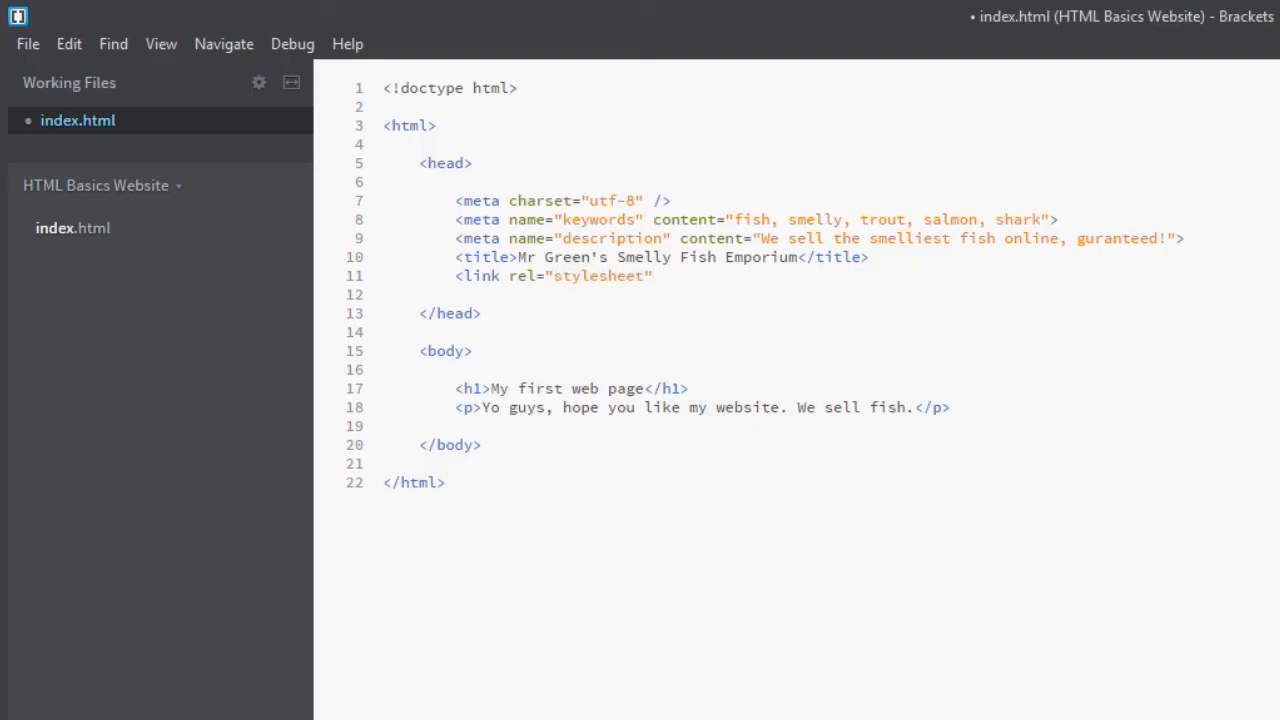
pyautogui.write('type')
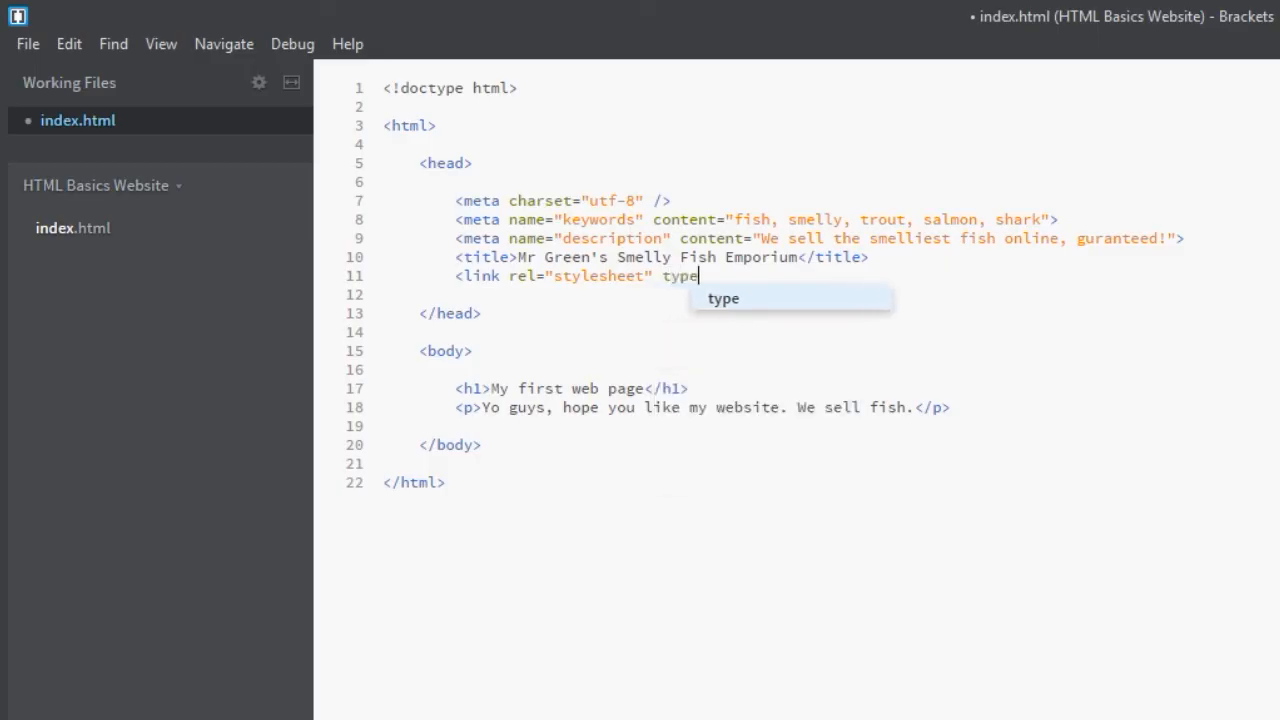
pyautogui.write('=""')
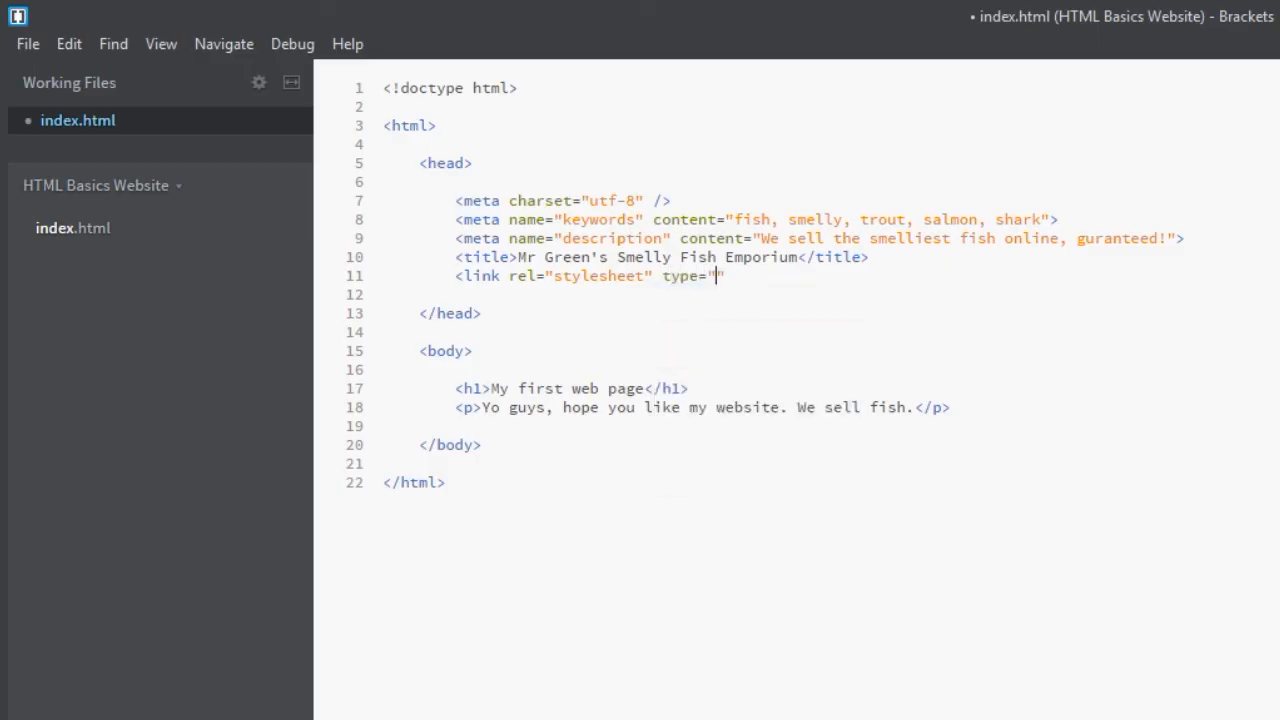
pyautogui.write('text/c')
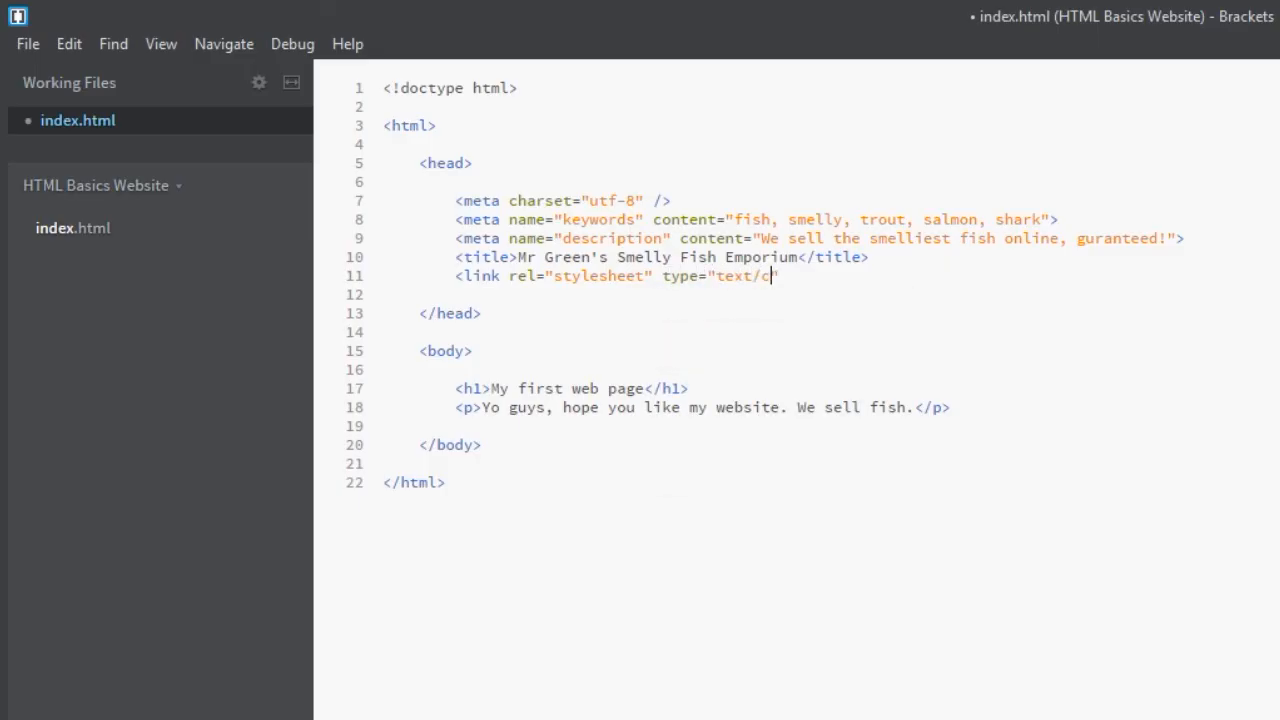
pyautogui.write('ss"')
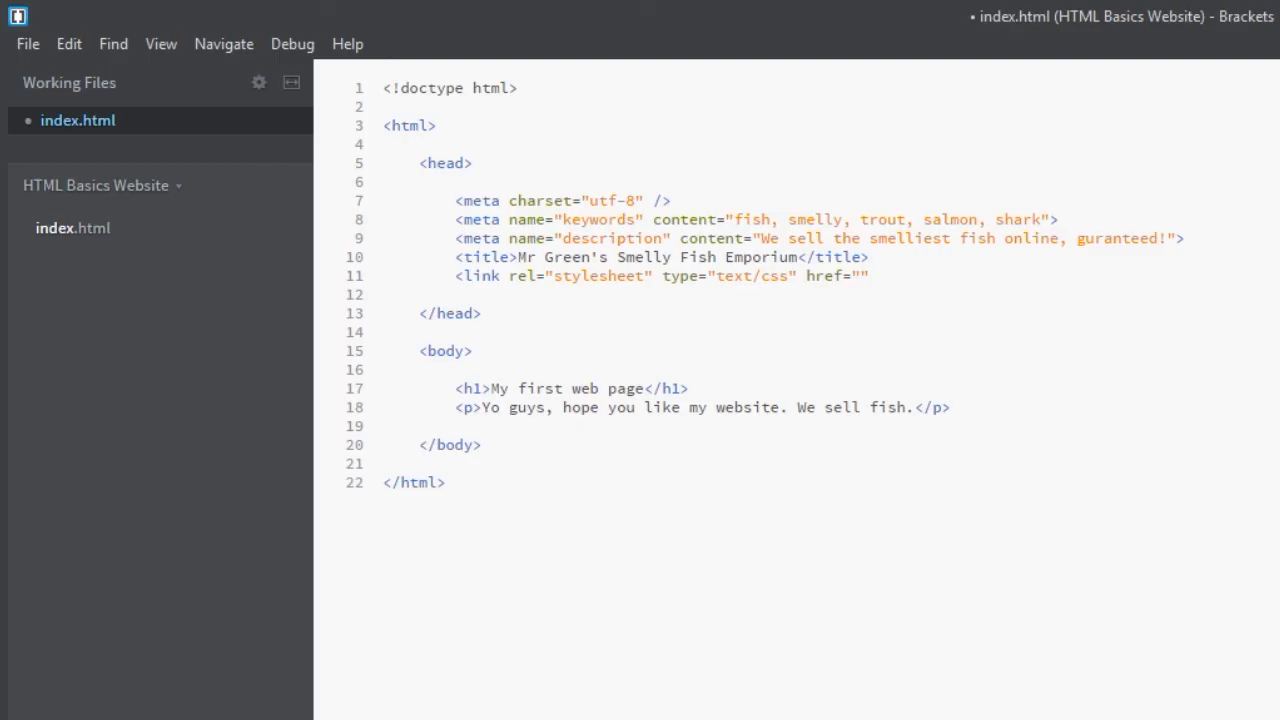
# Set the link's href to css/main.css and close the tag with >
pyautogui.click(860, 276)
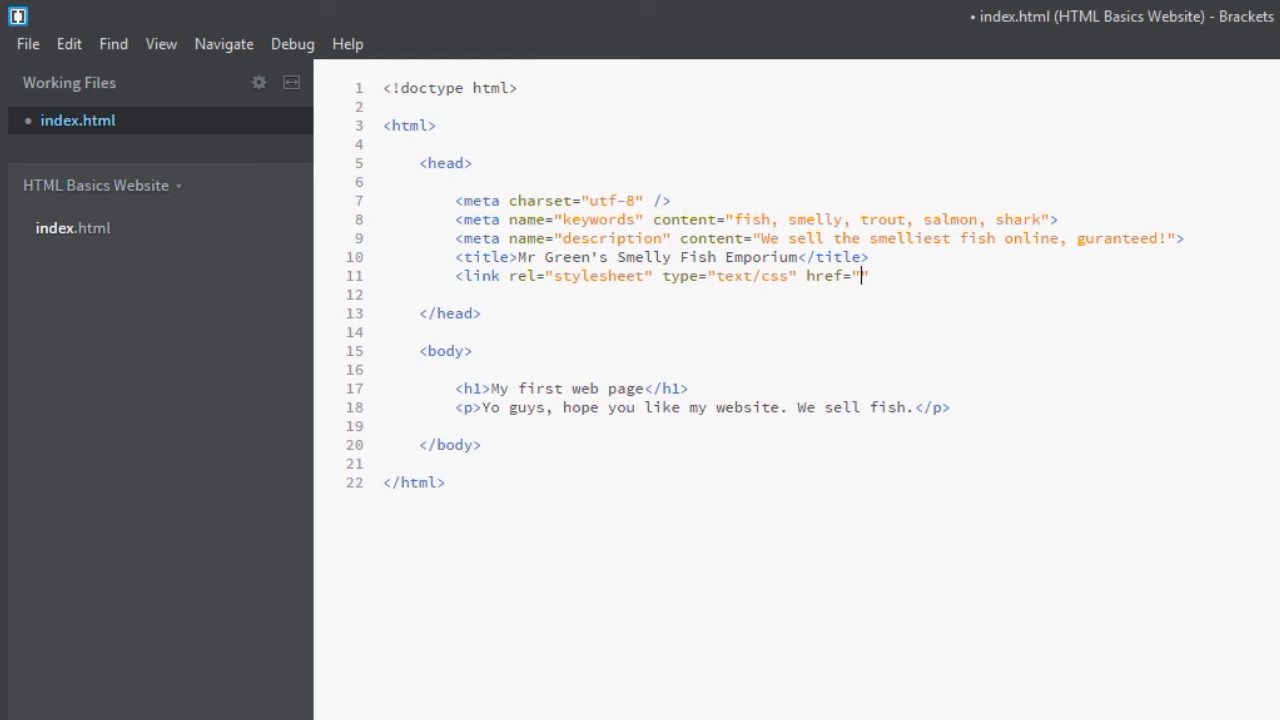
pyautogui.write('css')
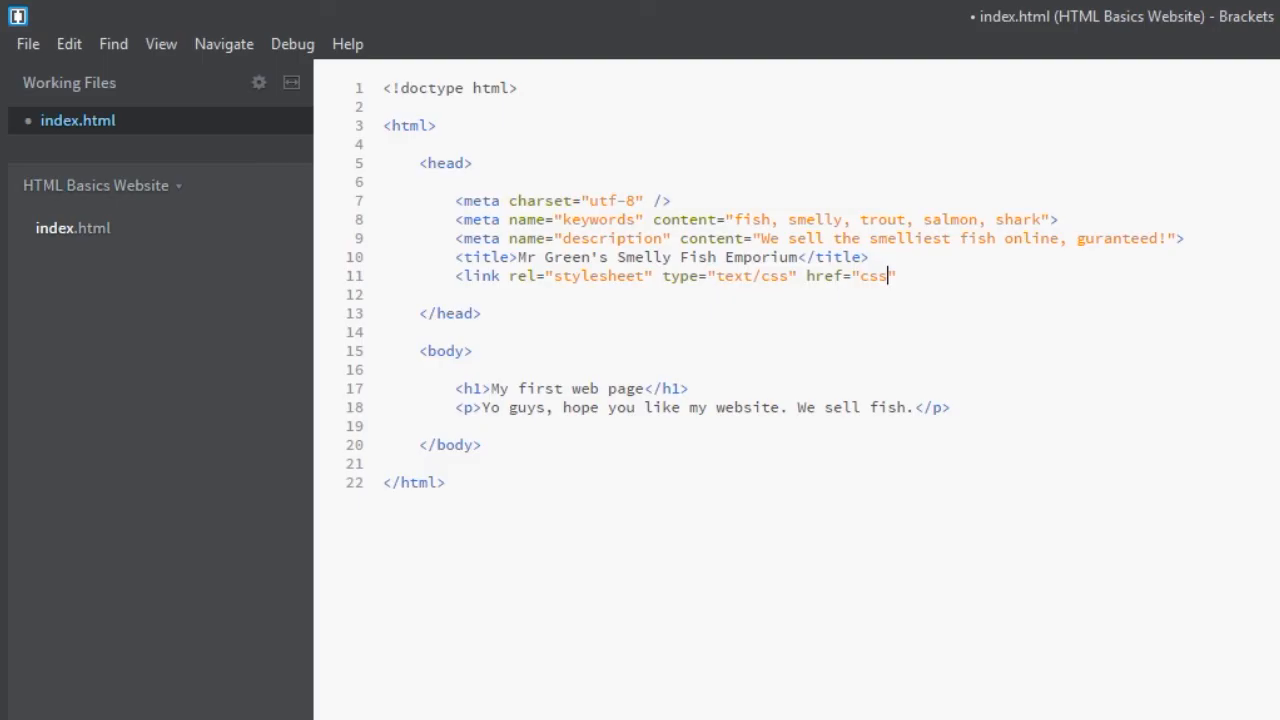
pyautogui.write('/')
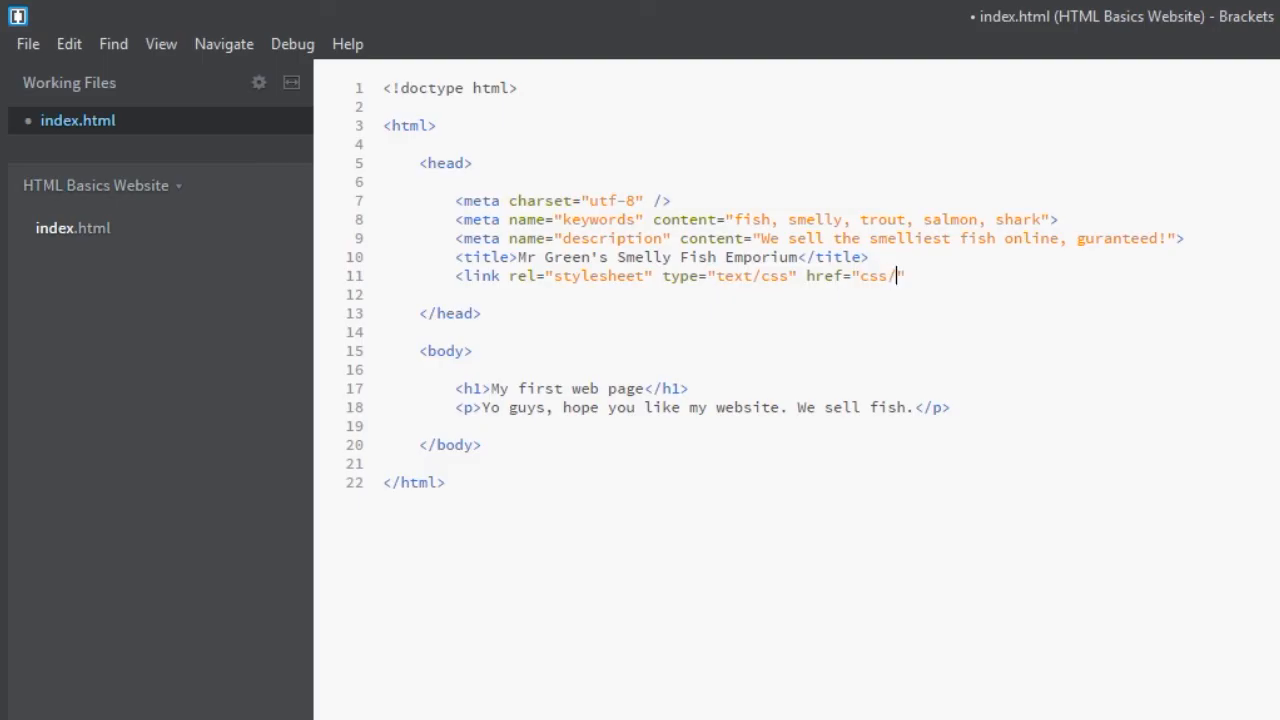
pyautogui.write('main')
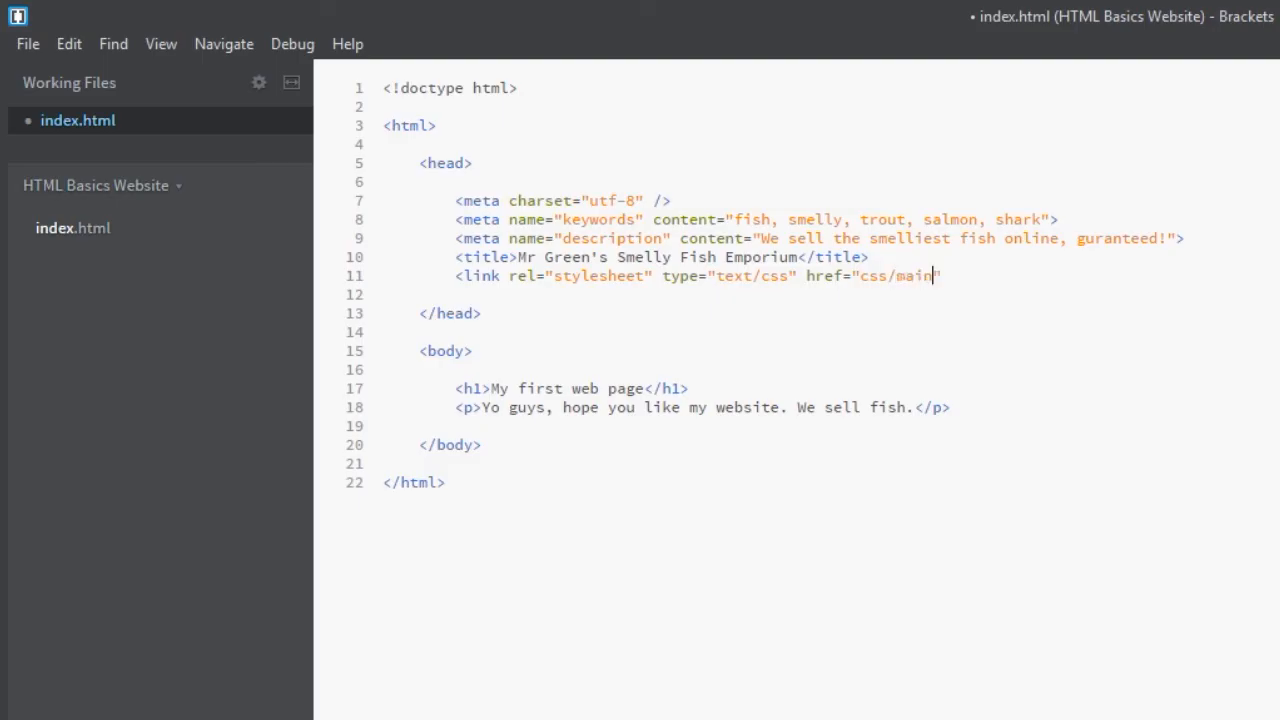
pyautogui.write('.css')
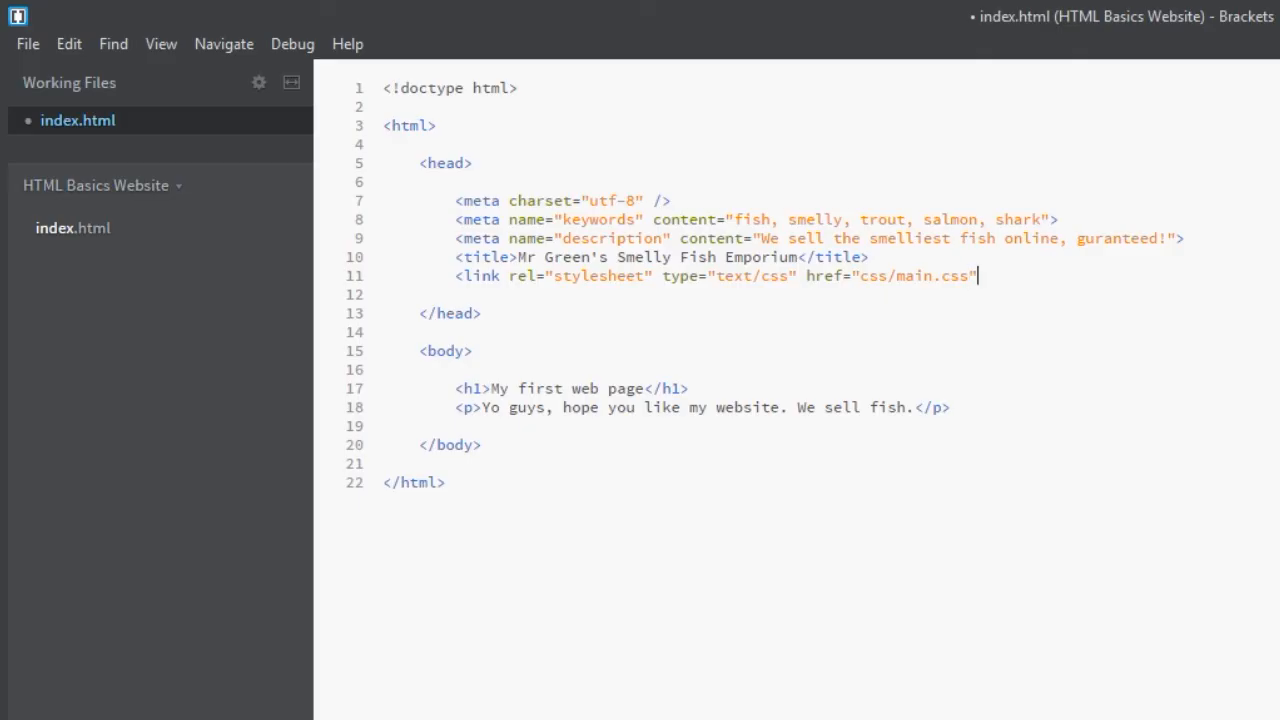
pyautogui.write('>')
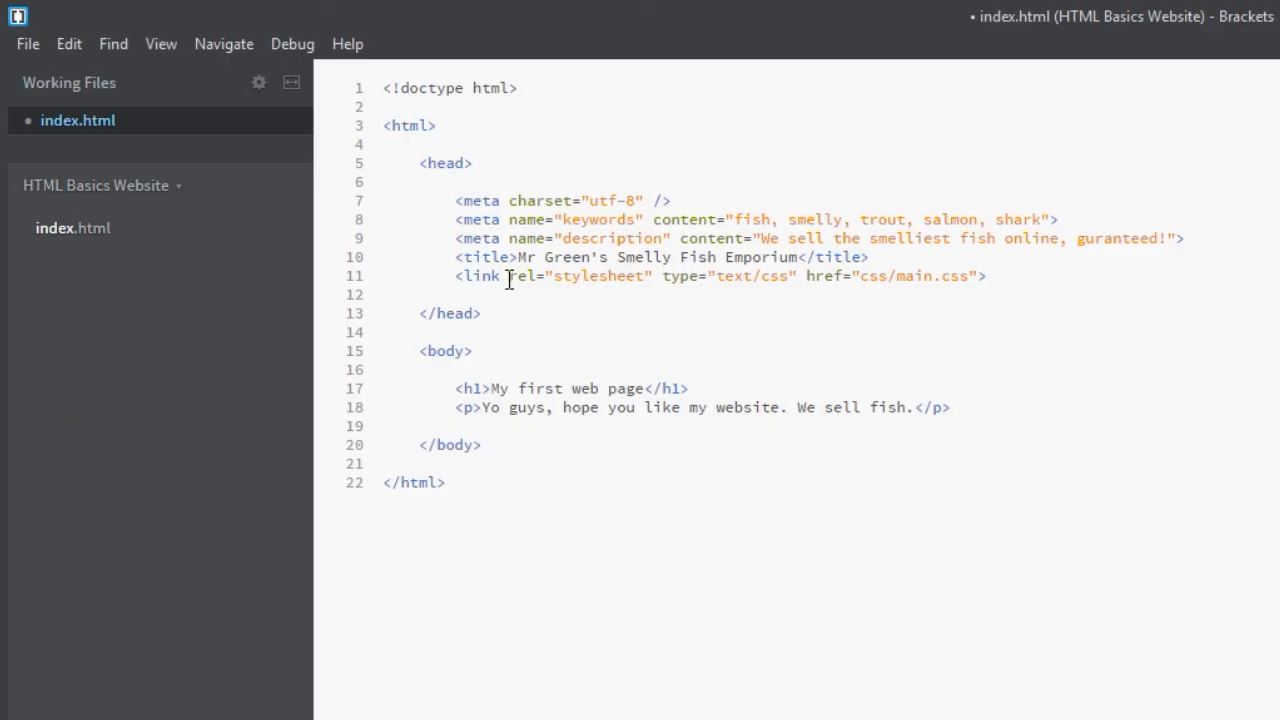
pyautogui.click(984, 276)
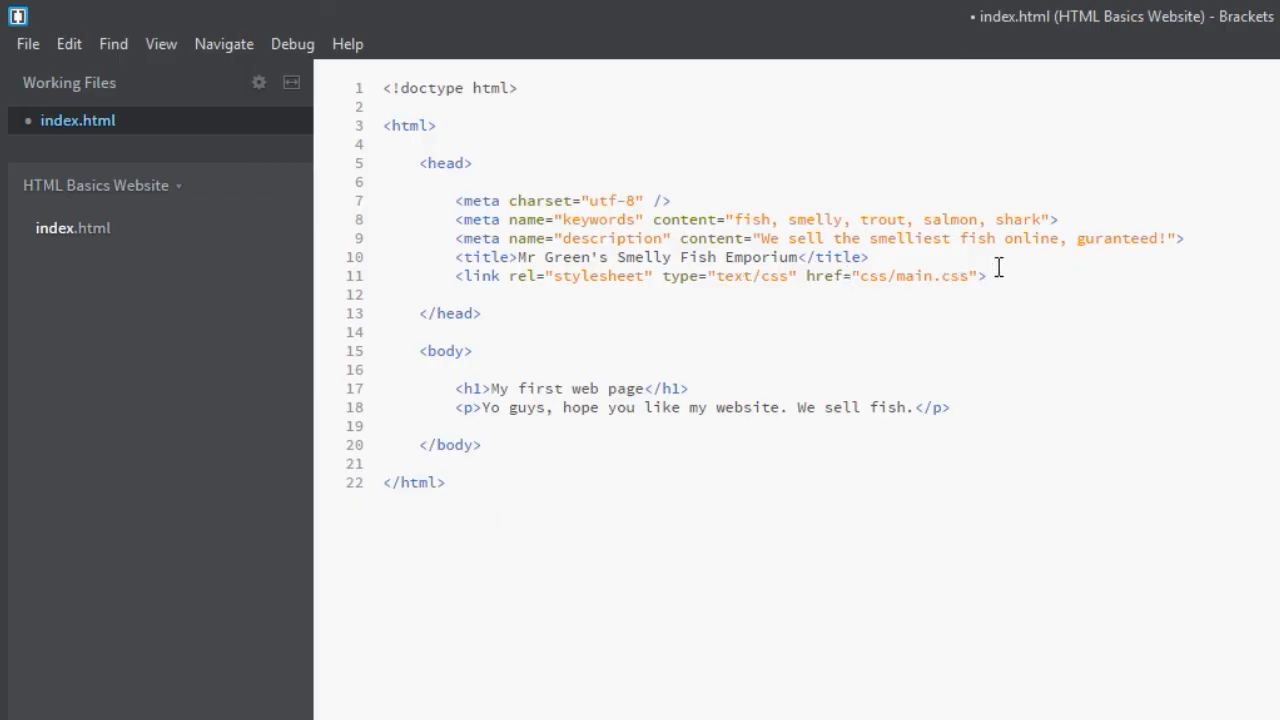
pyautogui.moveTo(952, 268)
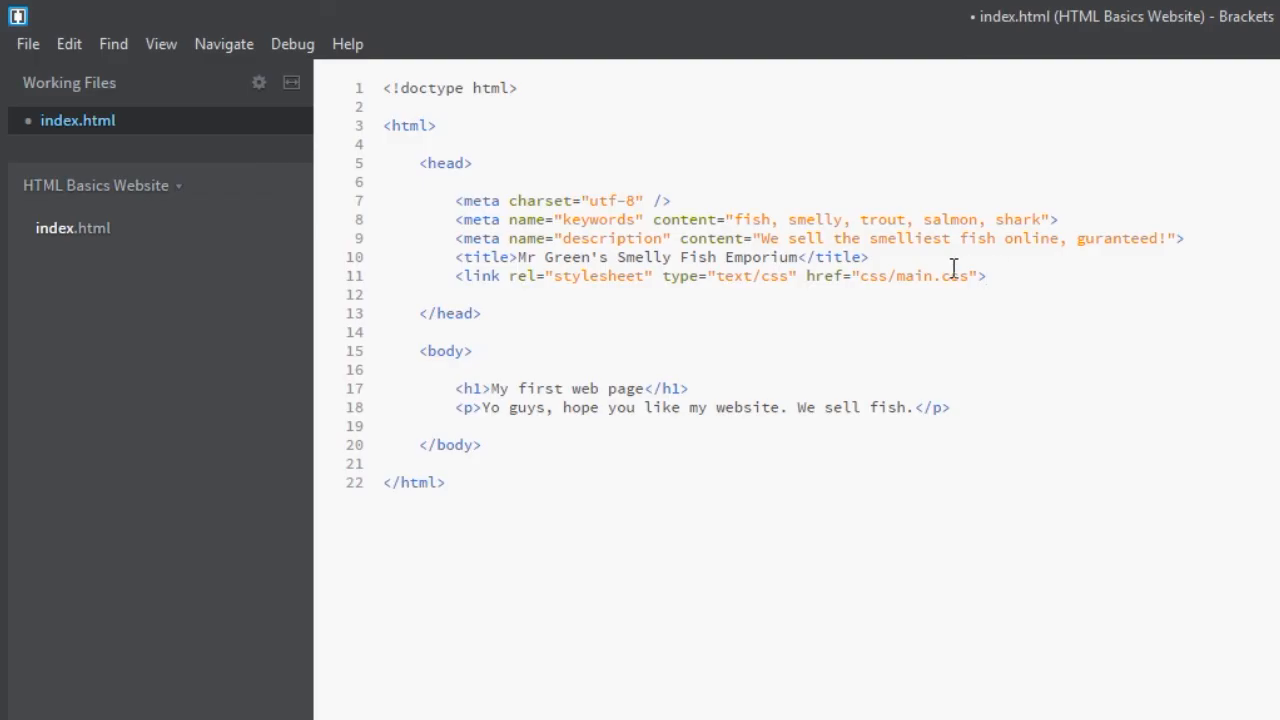
pyautogui.moveTo(968, 284)
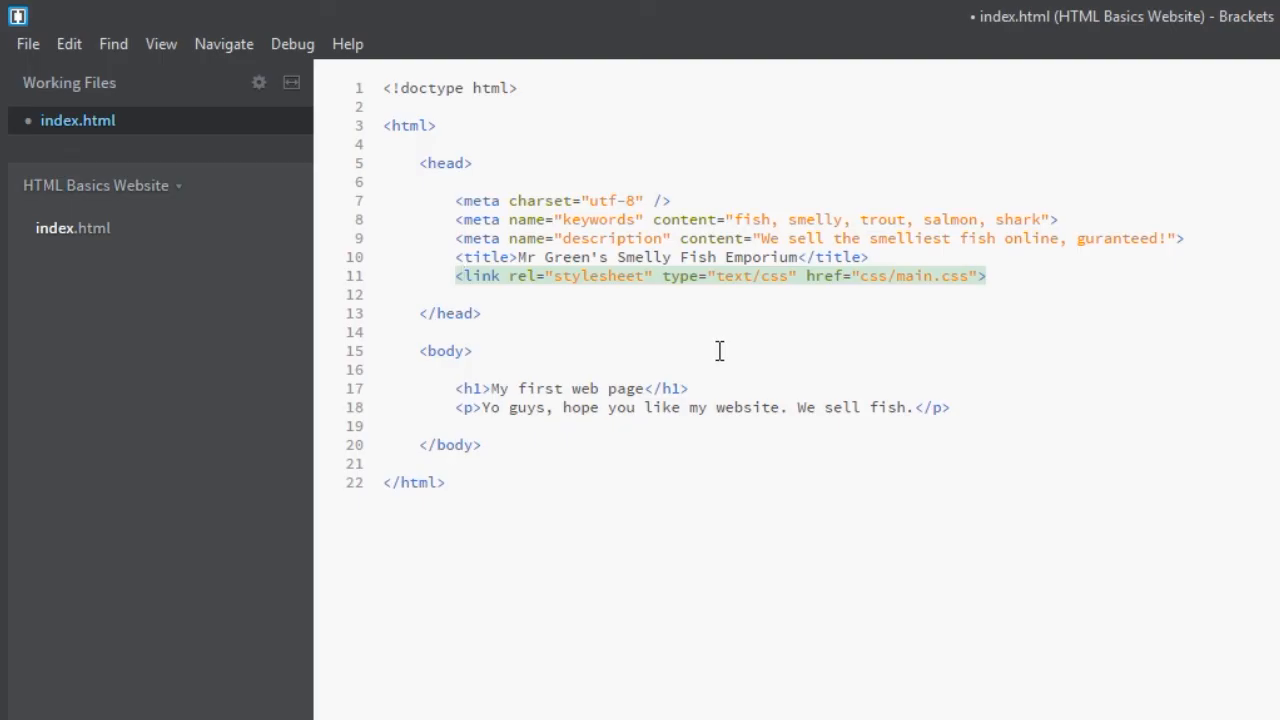
pyautogui.click(460, 276)
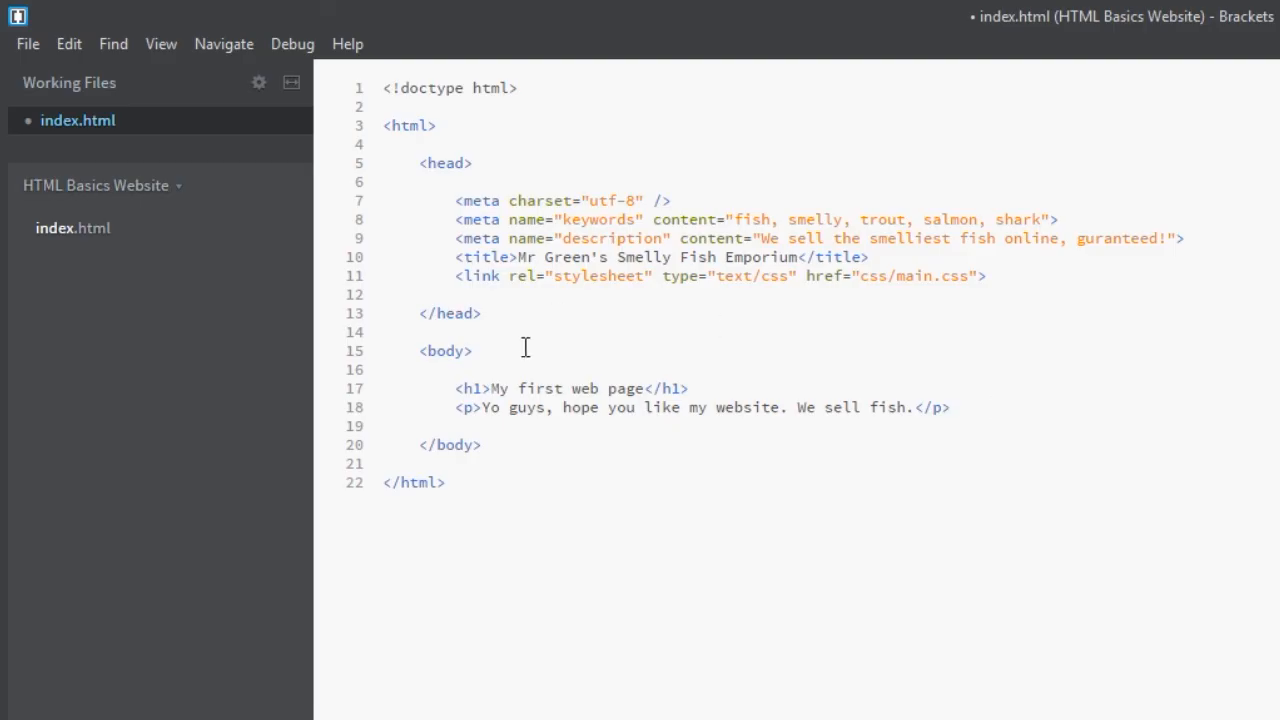
pyautogui.moveTo(476, 412)
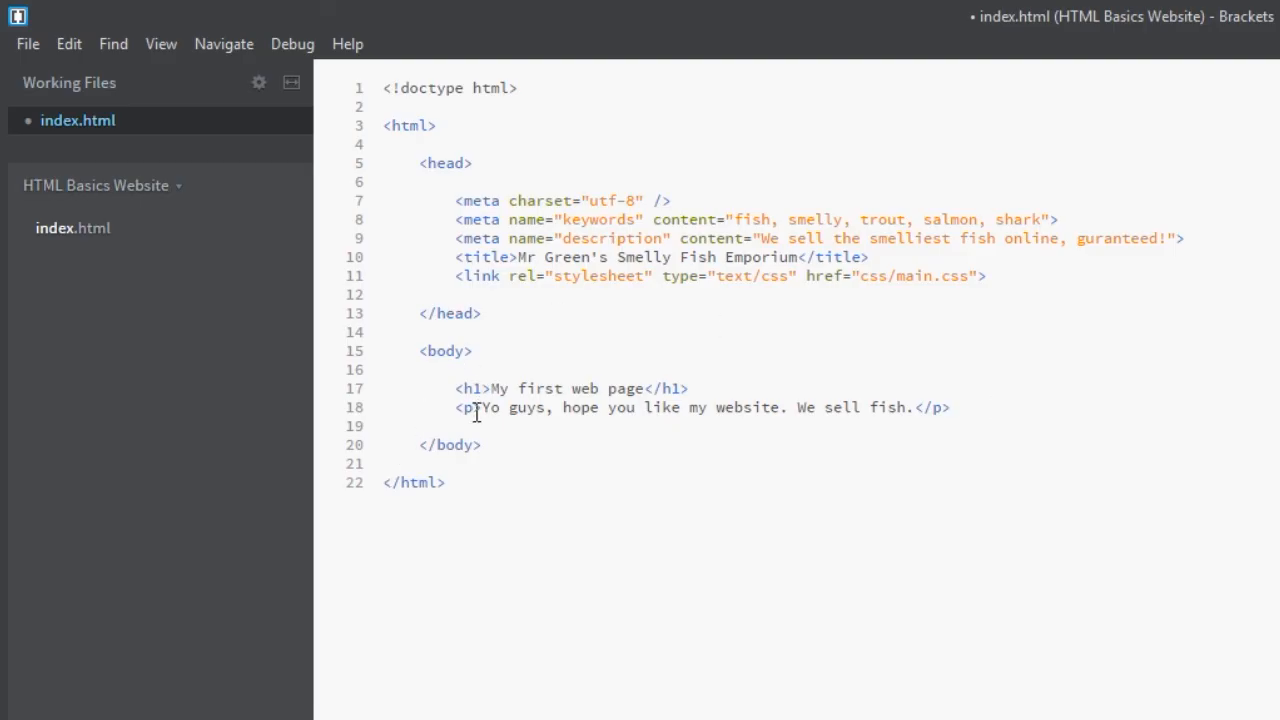